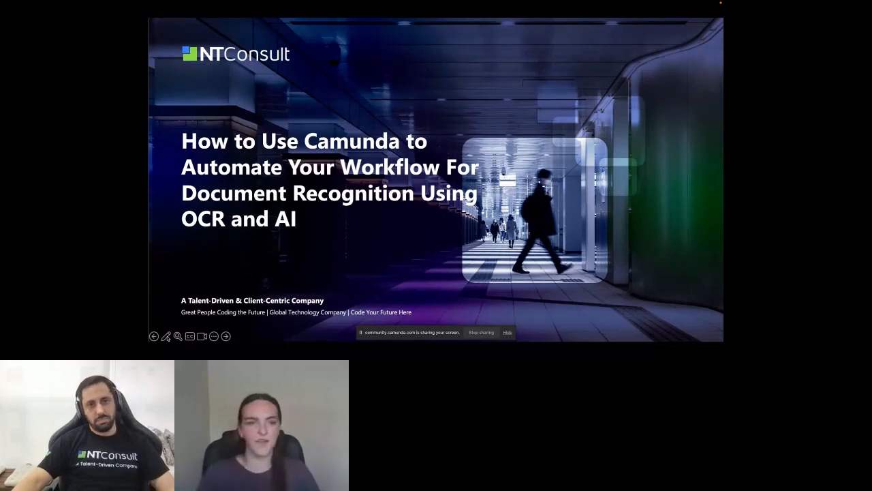
Step: Advance the slideshow from the title slide to the 'Who we are' overview slide
{"action": "left_click", "coordinate": [226, 335]}
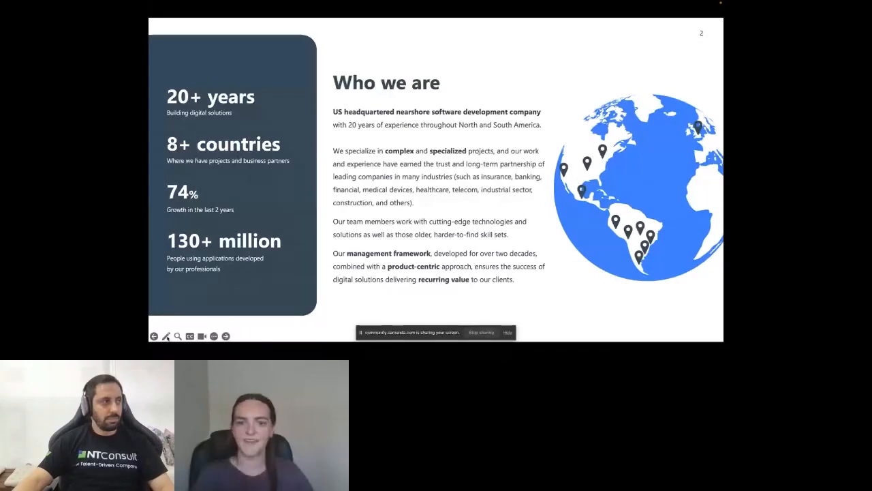
{"action": "key", "text": "Right"}
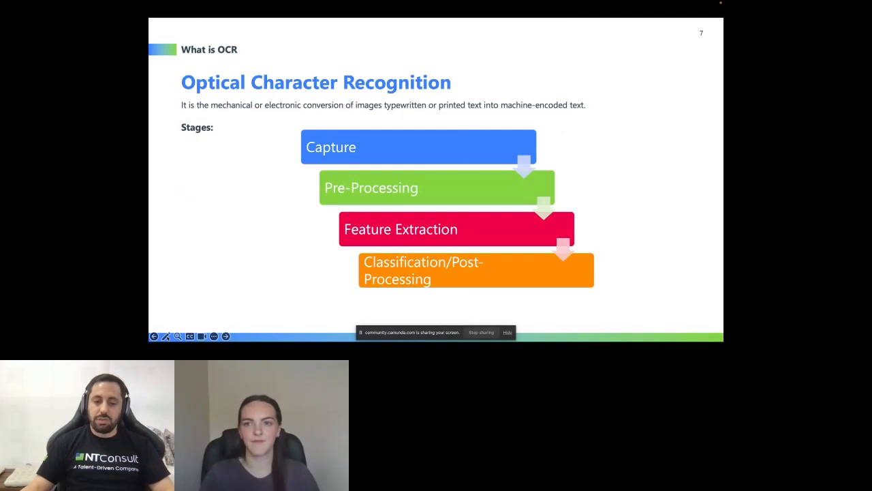
Step: Advance the slideshow to the Artificial Intelligence definition slide
{"action": "left_click", "coordinate": [225, 335]}
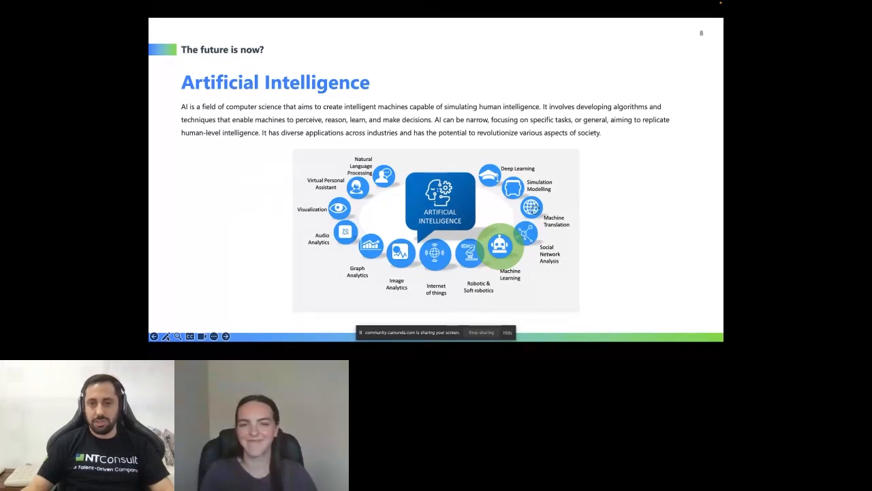
{"action": "mouse_move", "coordinate": [496, 315]}
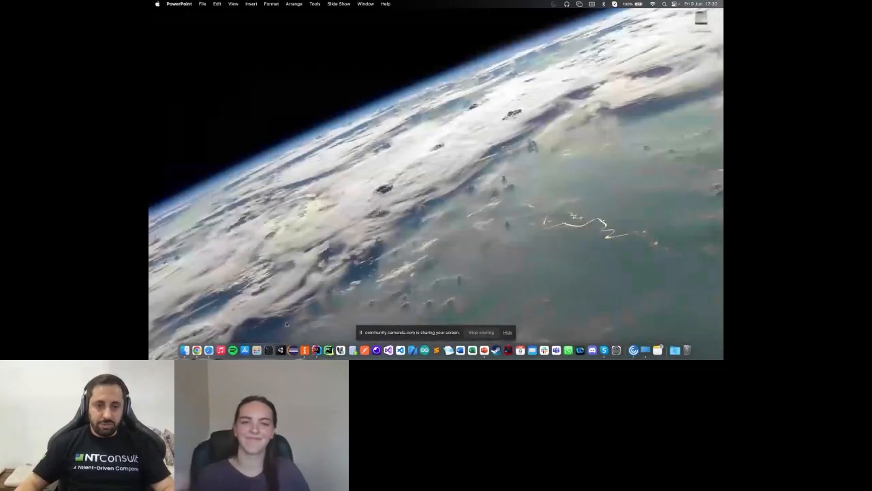
Step: Bring Camunda Modeler forward and show the Consultas padrão decision table diagram
{"action": "left_click", "coordinate": [305, 341]}
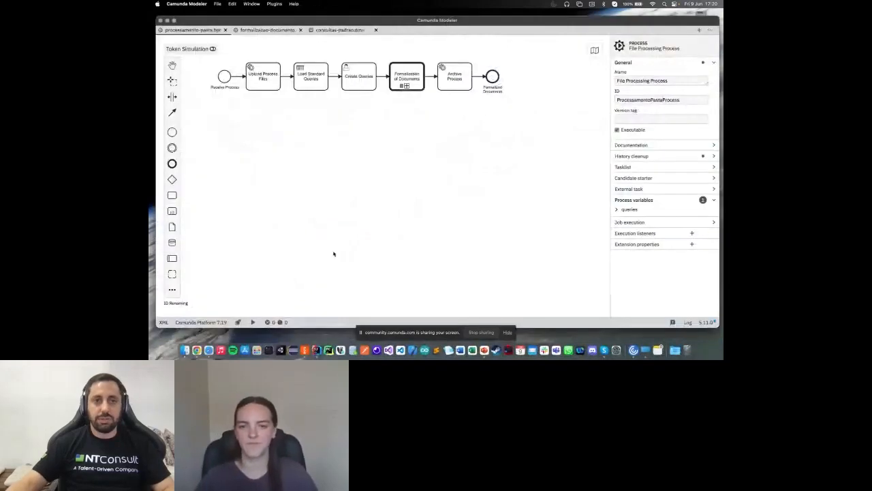
{"action": "mouse_move", "coordinate": [422, 134]}
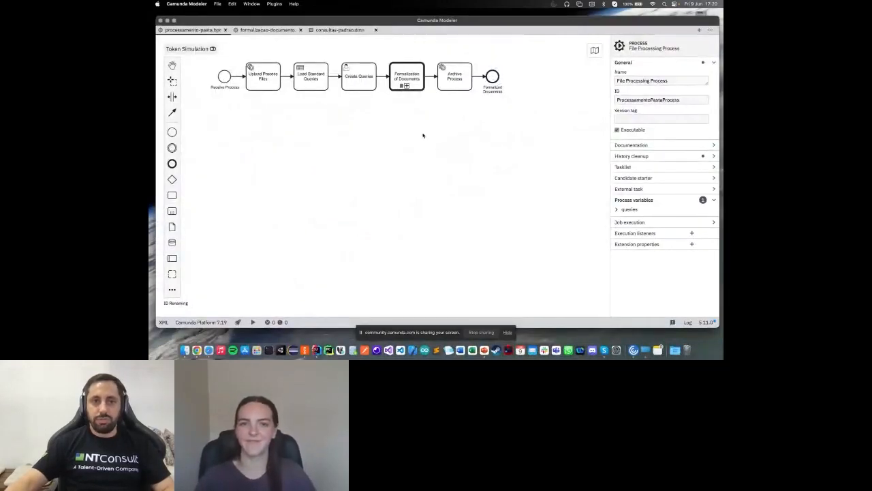
{"action": "mouse_move", "coordinate": [235, 121]}
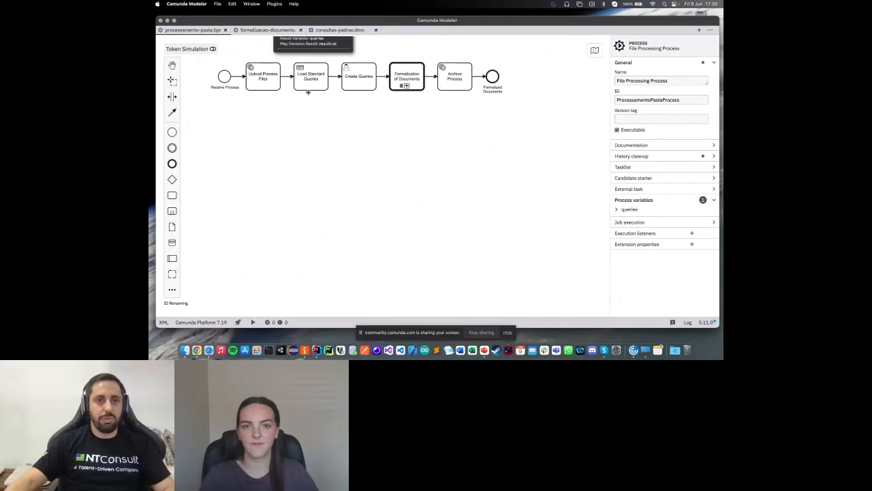
{"action": "left_click", "coordinate": [339, 30]}
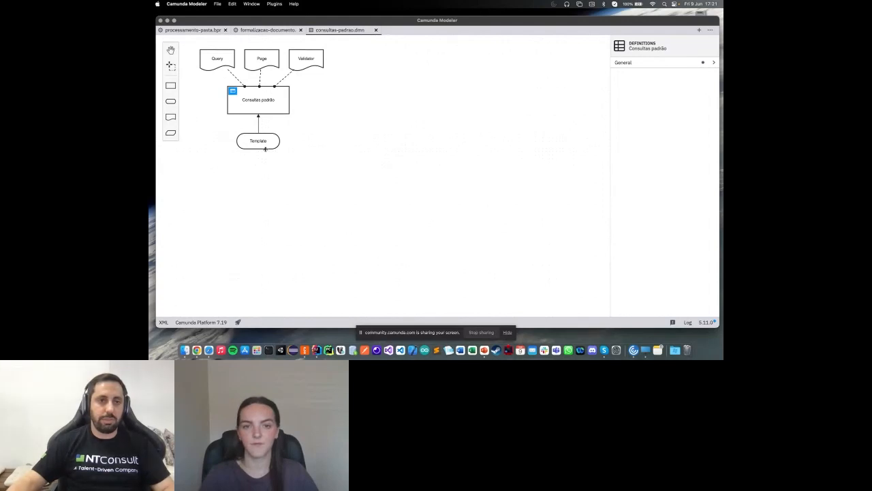
{"action": "mouse_move", "coordinate": [267, 151]}
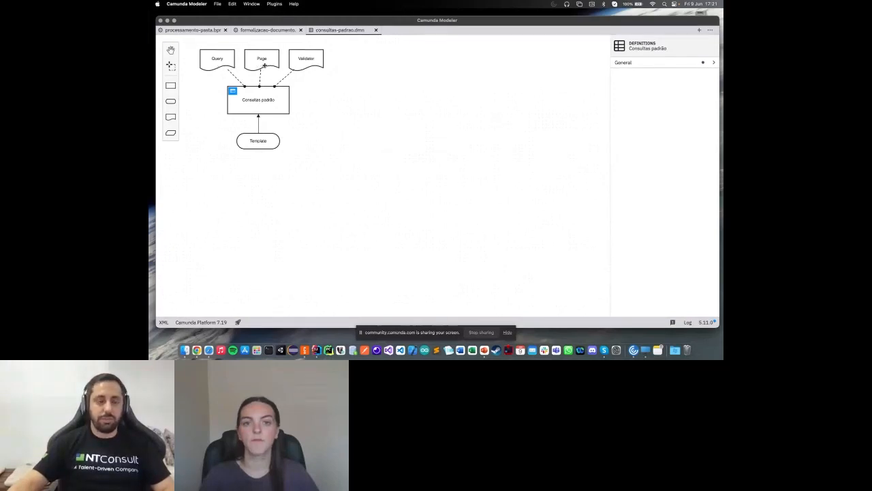
{"action": "mouse_move", "coordinate": [313, 68]}
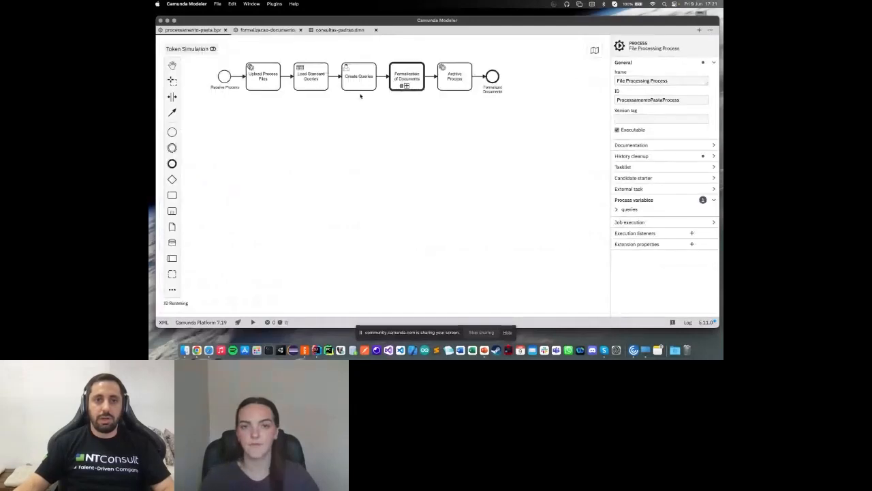
{"action": "mouse_move", "coordinate": [310, 87]}
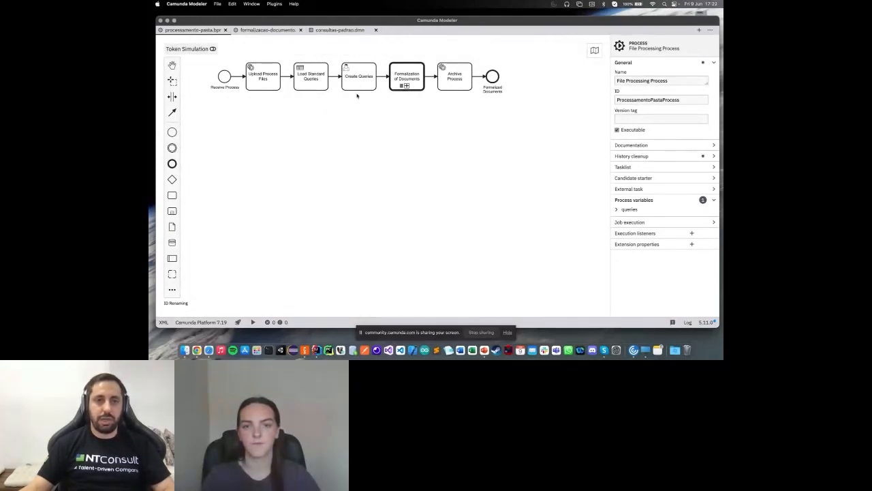
{"action": "mouse_move", "coordinate": [358, 76]}
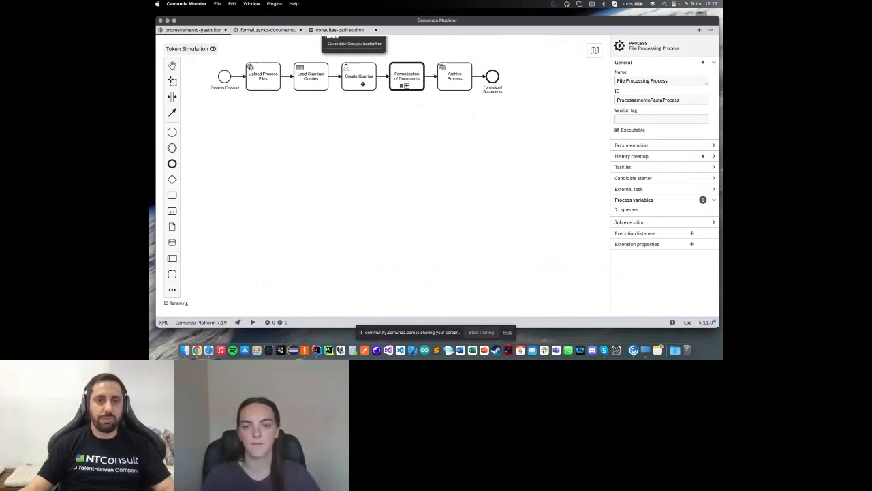
{"action": "mouse_move", "coordinate": [360, 96]}
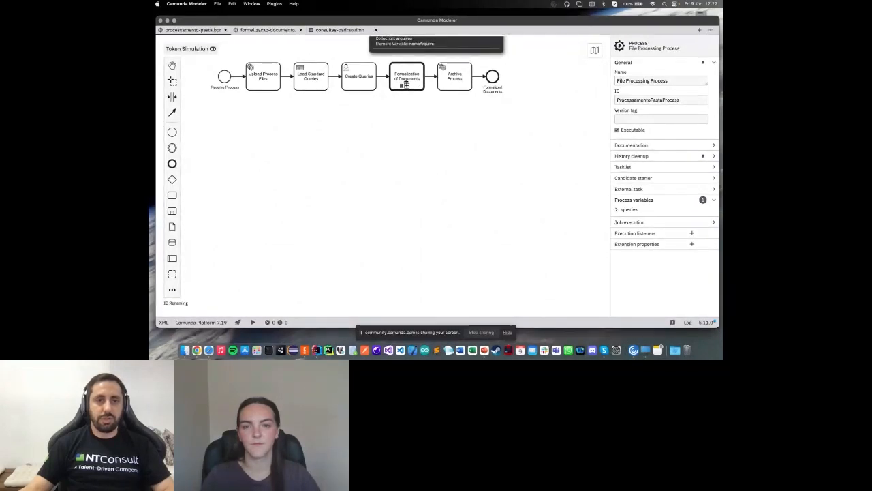
Step: Show the Document Formalization Process BPMN diagram from the second tab
{"action": "left_click", "coordinate": [266, 30]}
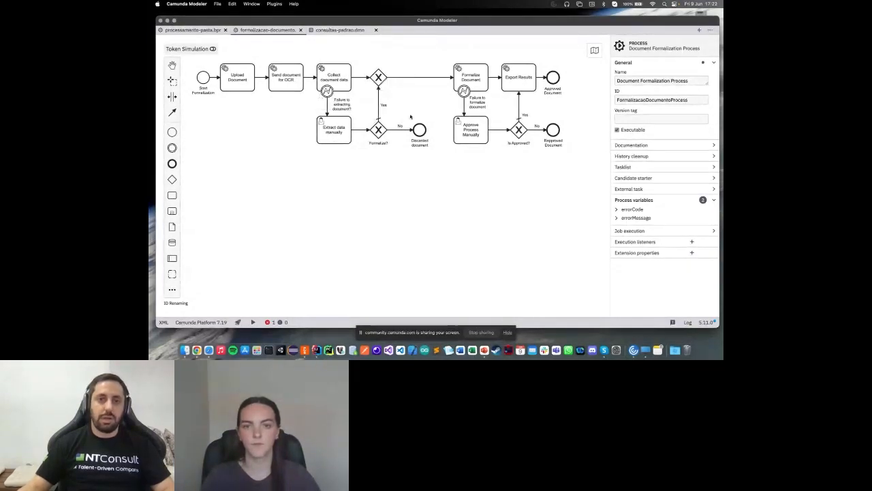
{"action": "mouse_move", "coordinate": [421, 147]}
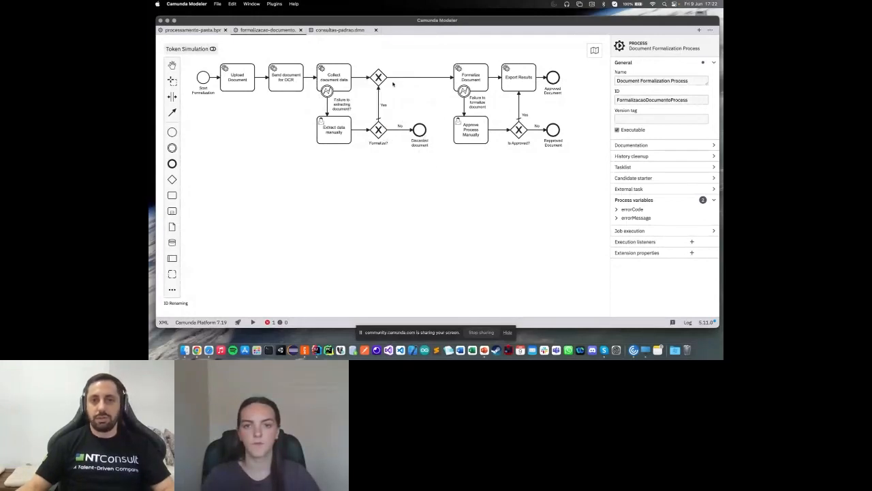
{"action": "mouse_move", "coordinate": [470, 77]}
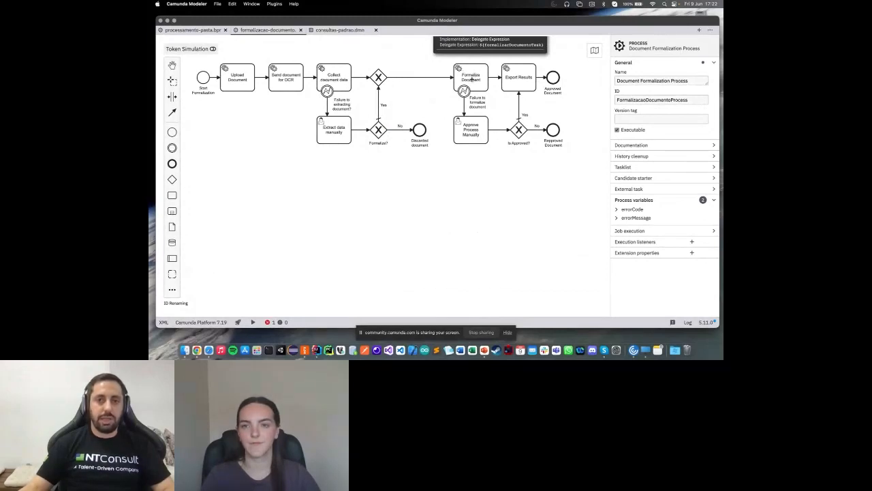
{"action": "mouse_move", "coordinate": [470, 77]}
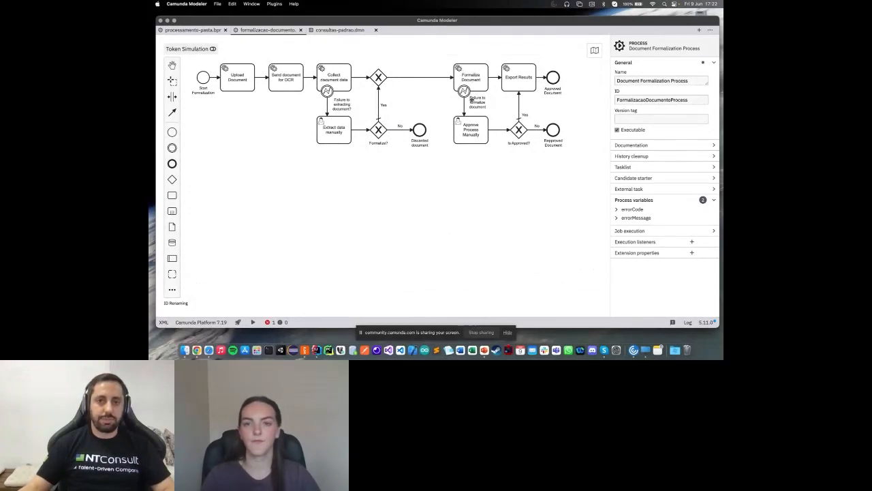
{"action": "mouse_move", "coordinate": [470, 76]}
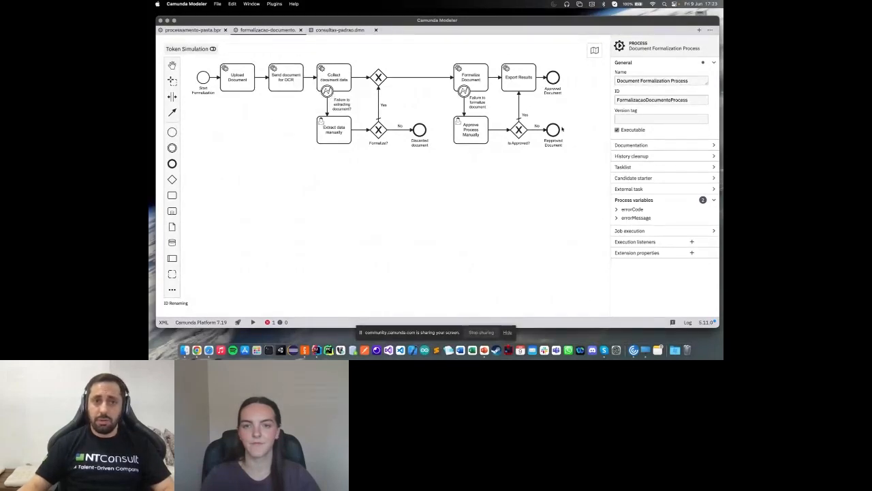
Step: Inspect the Upload Document task's delegate expression, then return to the File Processing Process diagram
{"action": "left_click", "coordinate": [237, 76]}
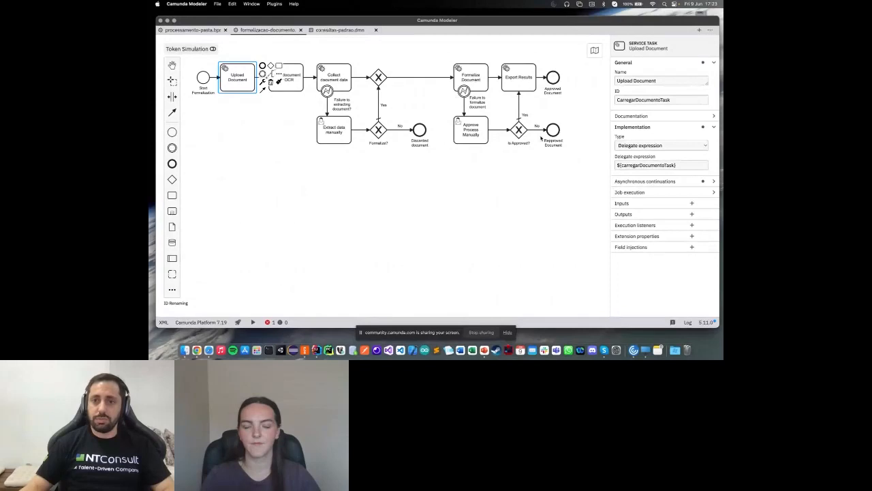
{"action": "left_click", "coordinate": [661, 165]}
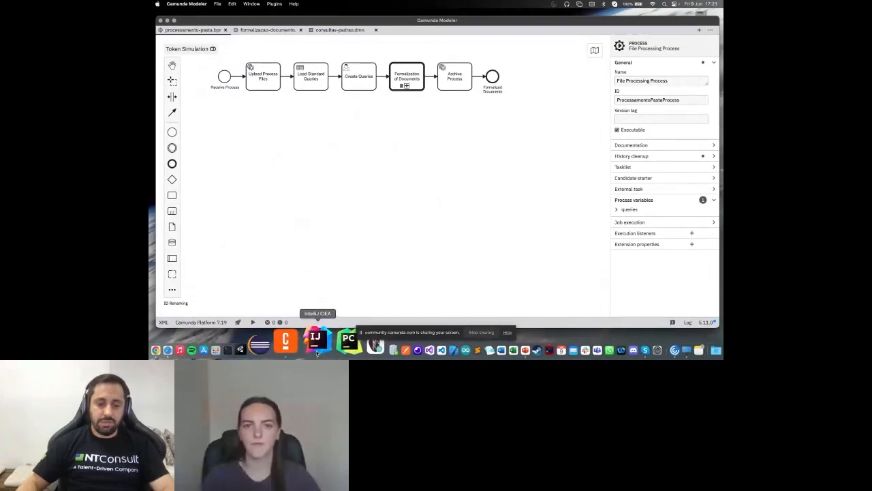
Step: Switch from Camunda Modeler to the IntelliJ IDEA project showing pom.xml
{"action": "left_click", "coordinate": [316, 337]}
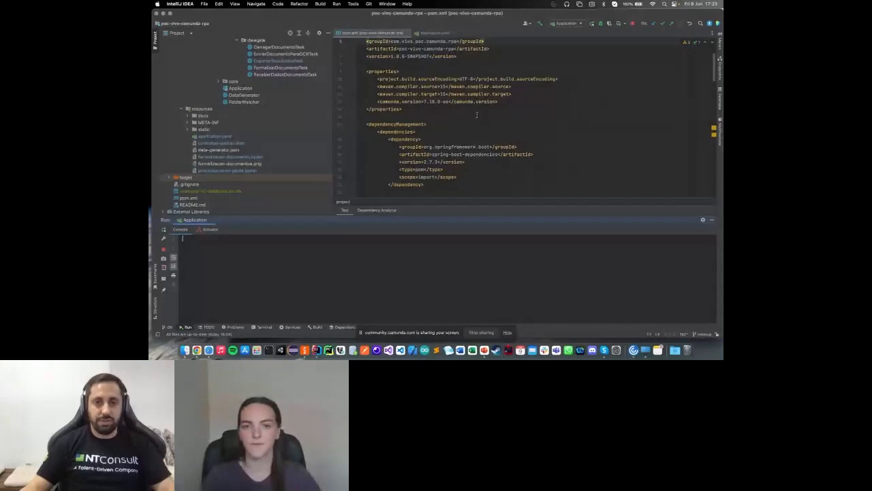
Step: Review application.yaml's Todo, Doing and Done folder settings, then bring Safari's Camunda Cockpit forward
{"action": "scroll", "scroll_direction": "down", "scroll_amount": 3}
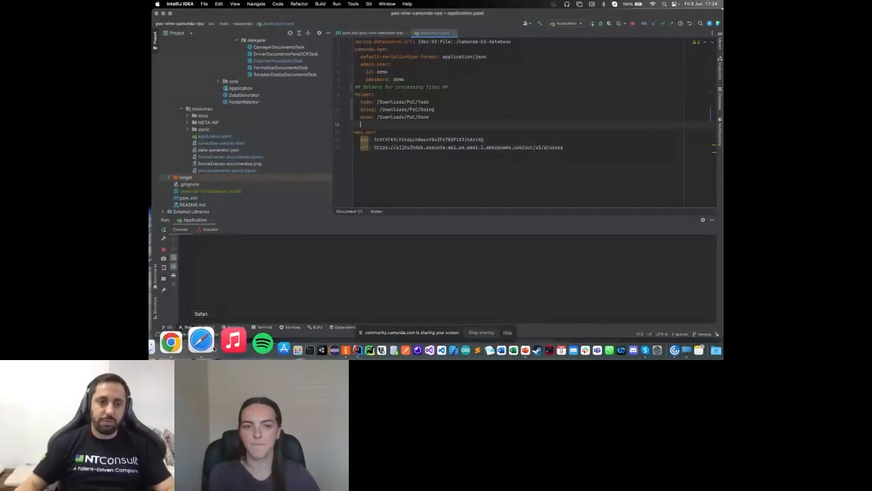
{"action": "left_click", "coordinate": [201, 340]}
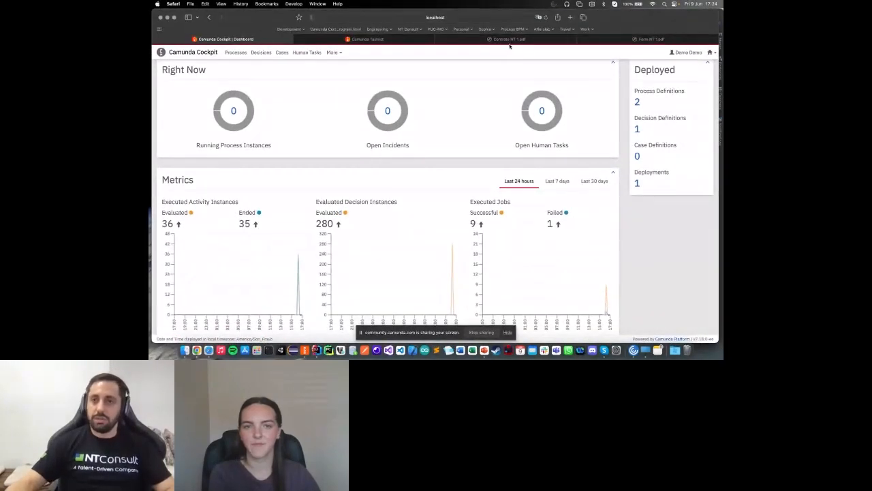
{"action": "mouse_move", "coordinate": [507, 38]}
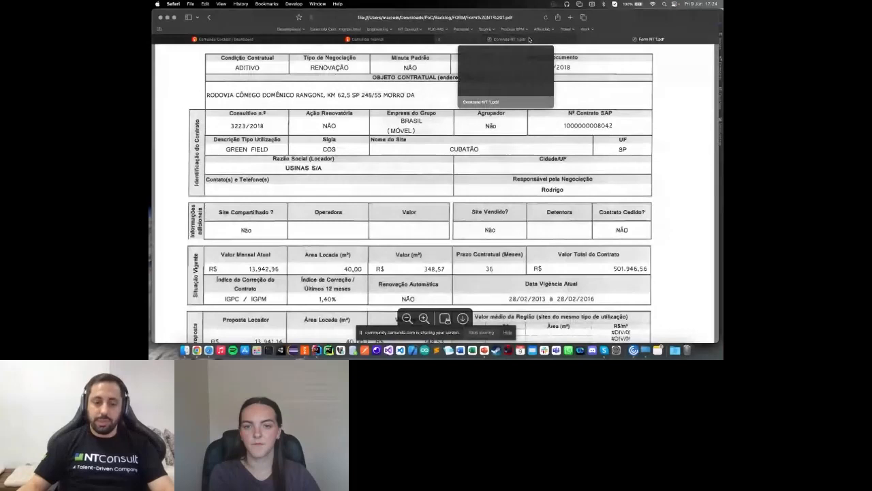
Step: Display the rental contract PDF instead of the contract form PDF
{"action": "left_click", "coordinate": [505, 51]}
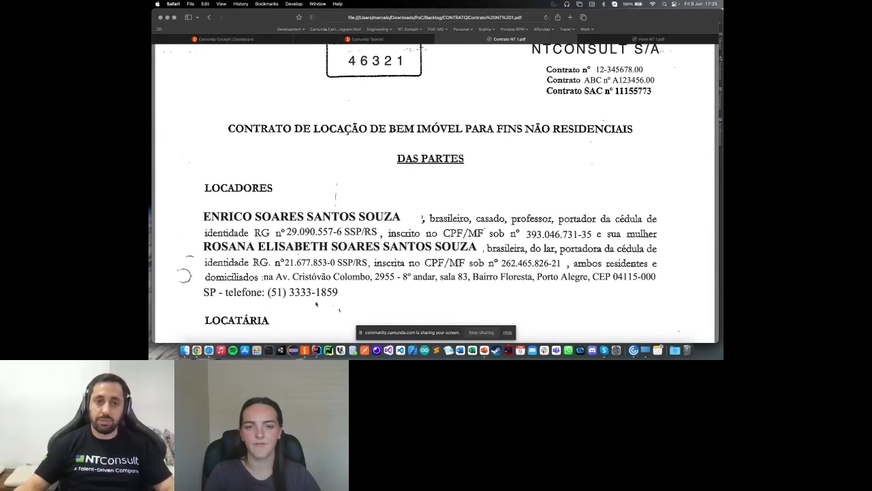
{"action": "mouse_move", "coordinate": [186, 347]}
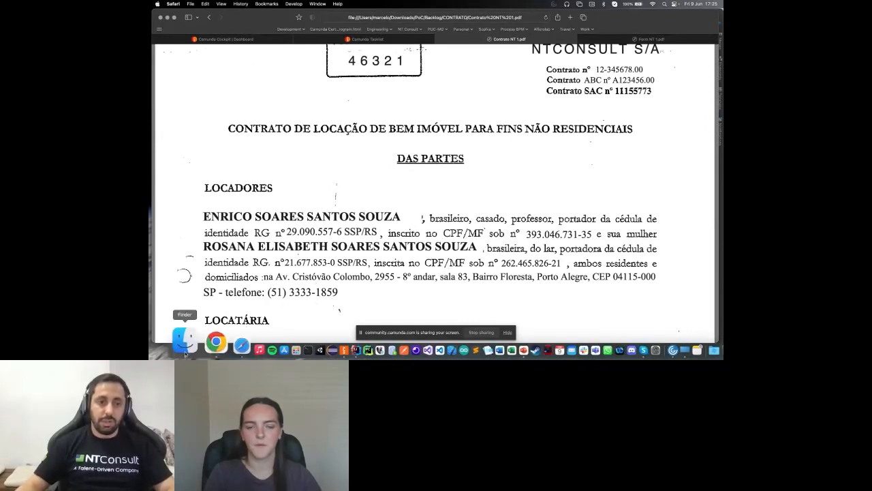
Step: Browse the Backlog CONTRATO and FORM folders, preview the form PDF, then return to Cockpit
{"action": "left_click", "coordinate": [185, 344]}
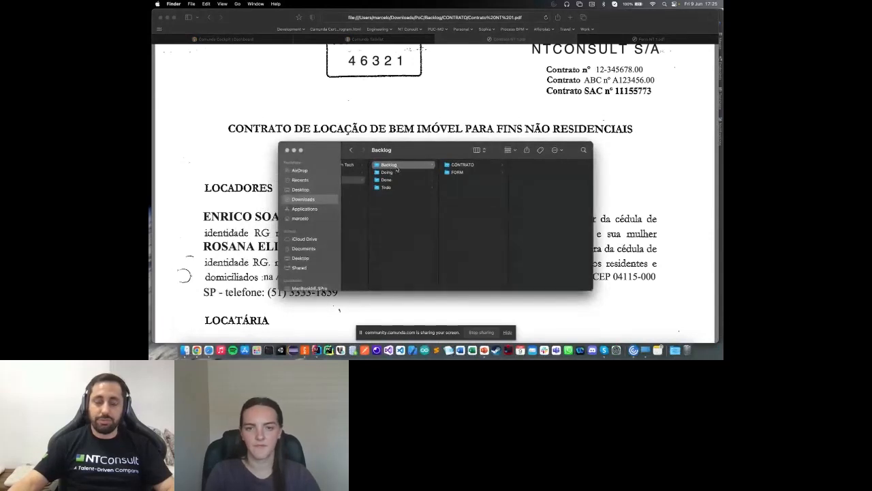
{"action": "left_click", "coordinate": [463, 164]}
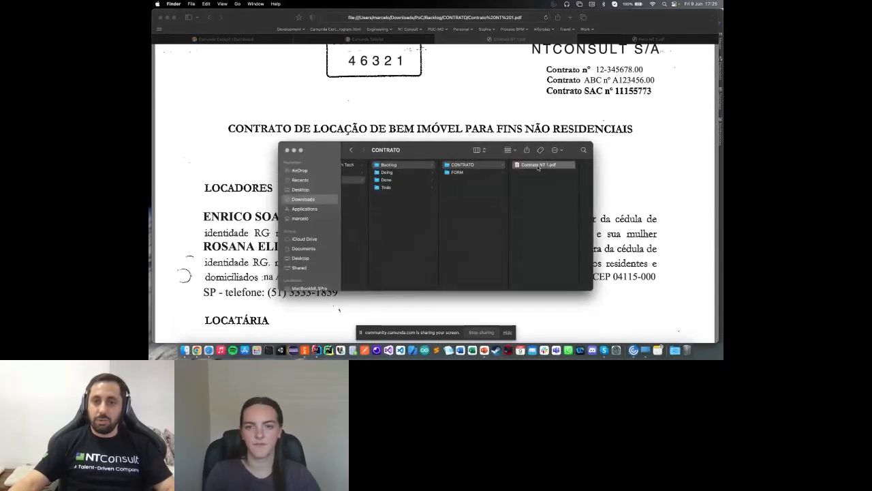
{"action": "double_click", "coordinate": [540, 164]}
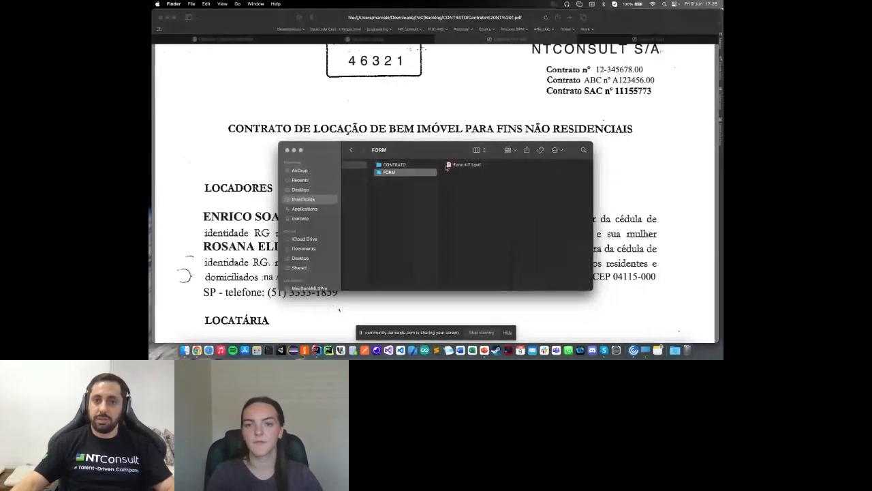
{"action": "double_click", "coordinate": [466, 165]}
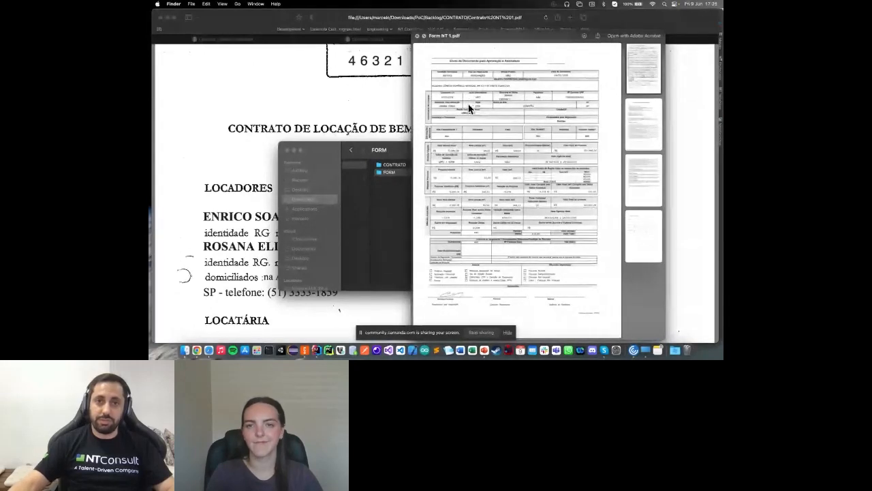
{"action": "mouse_move", "coordinate": [475, 118]}
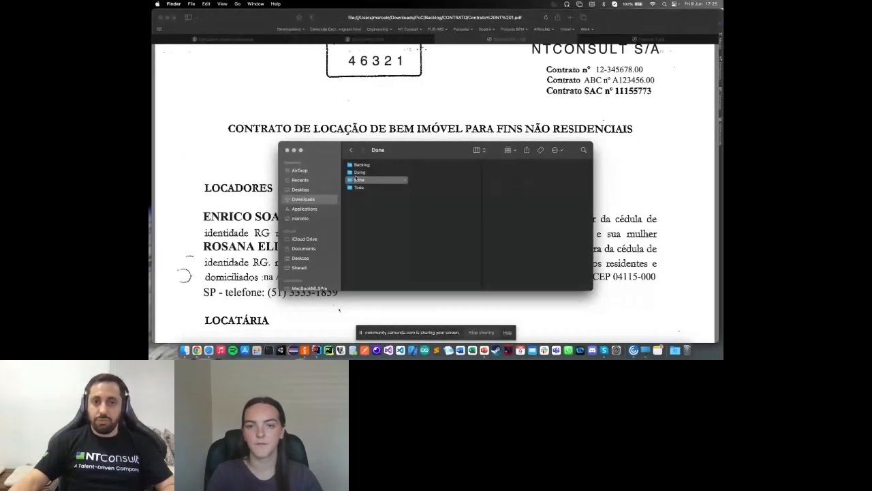
{"action": "left_click", "coordinate": [360, 186]}
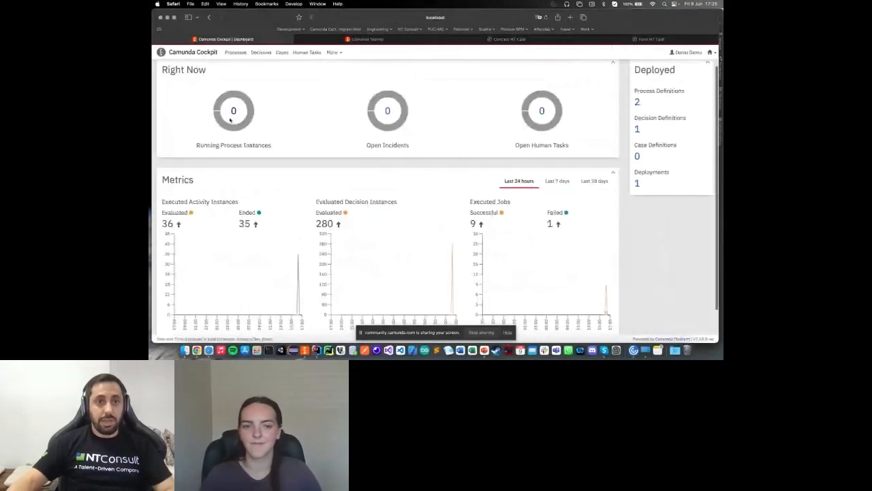
Step: View the File Processing Process definition and its instance in Cockpit, then go to Tasklist
{"action": "left_click", "coordinate": [234, 51]}
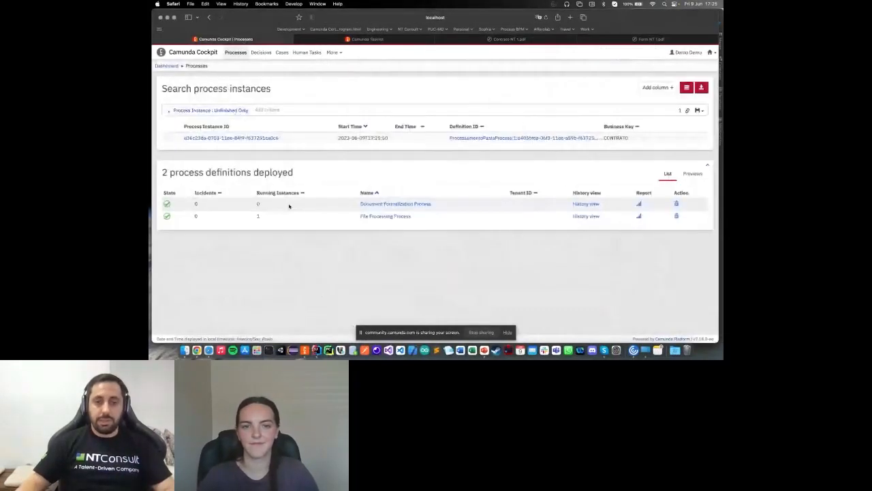
{"action": "left_click", "coordinate": [384, 215]}
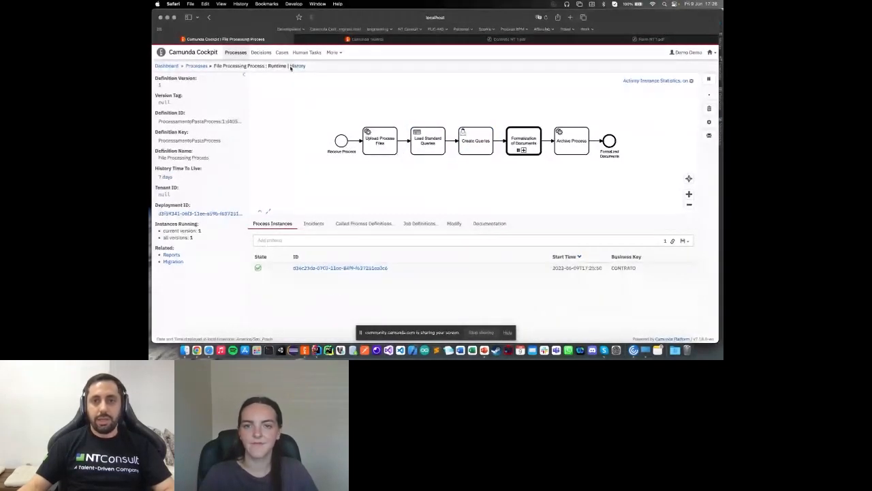
{"action": "left_click", "coordinate": [474, 139]}
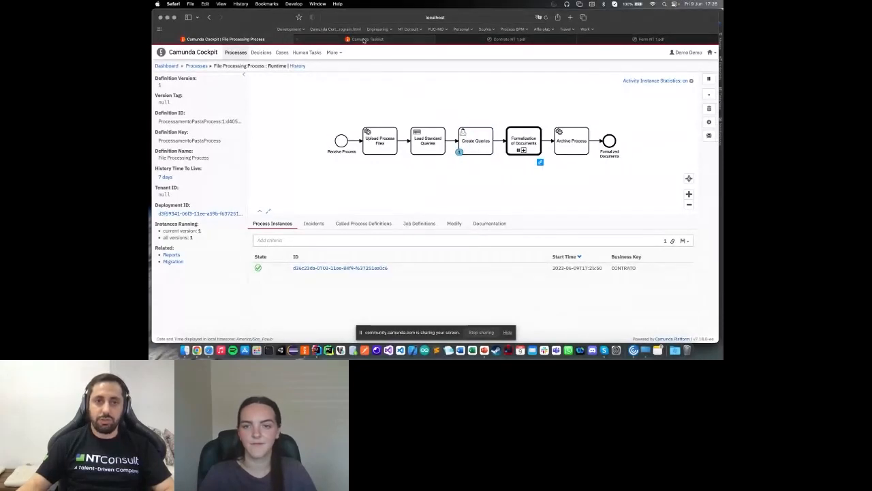
{"action": "left_click", "coordinate": [368, 38]}
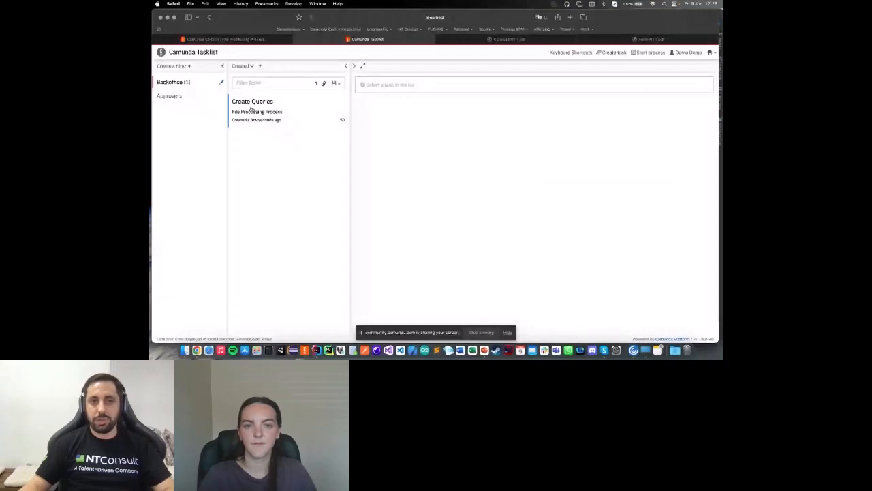
Step: Claim the Create Queries task and review its configured document query table
{"action": "left_click", "coordinate": [256, 111]}
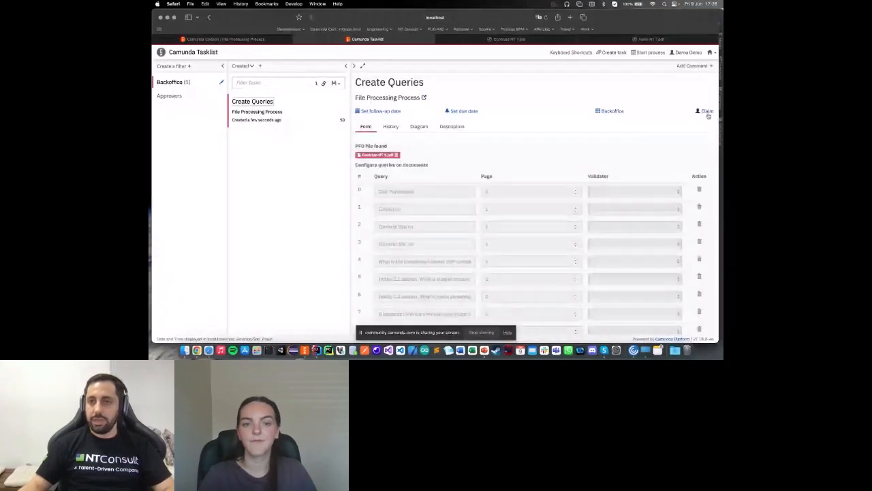
{"action": "left_click", "coordinate": [706, 112]}
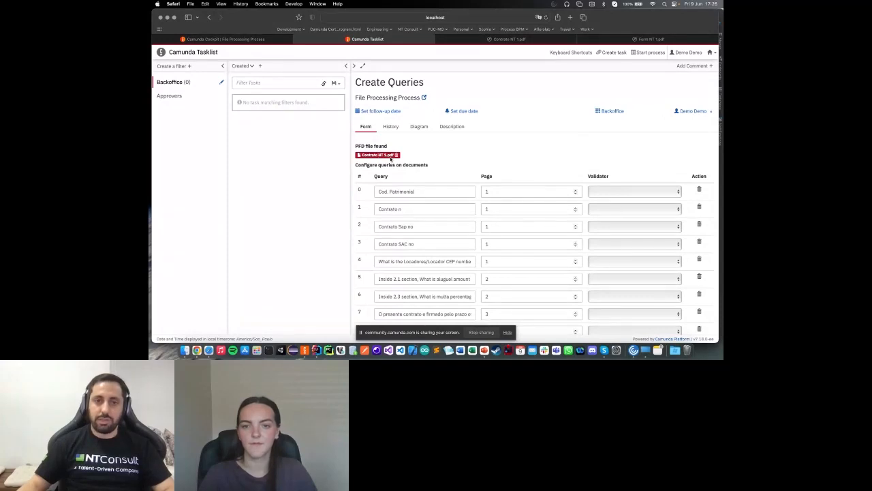
{"action": "scroll", "scroll_direction": "down", "scroll_amount": 3}
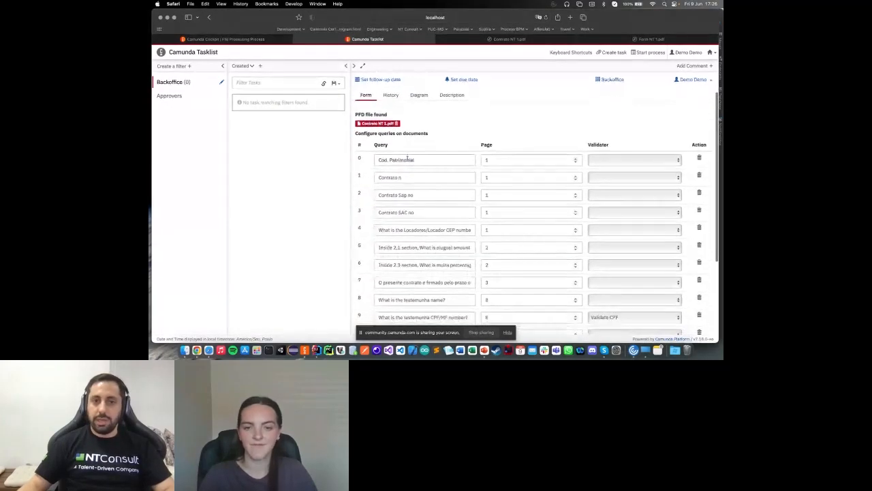
{"action": "scroll", "scroll_direction": "down", "scroll_amount": 3}
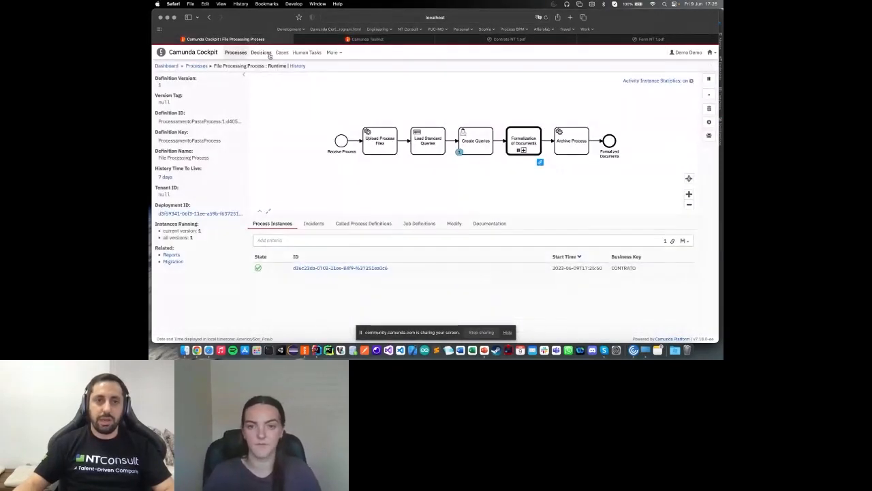
Step: View the Consultas padrão decision table and its instances, then return to the task form
{"action": "left_click", "coordinate": [261, 51]}
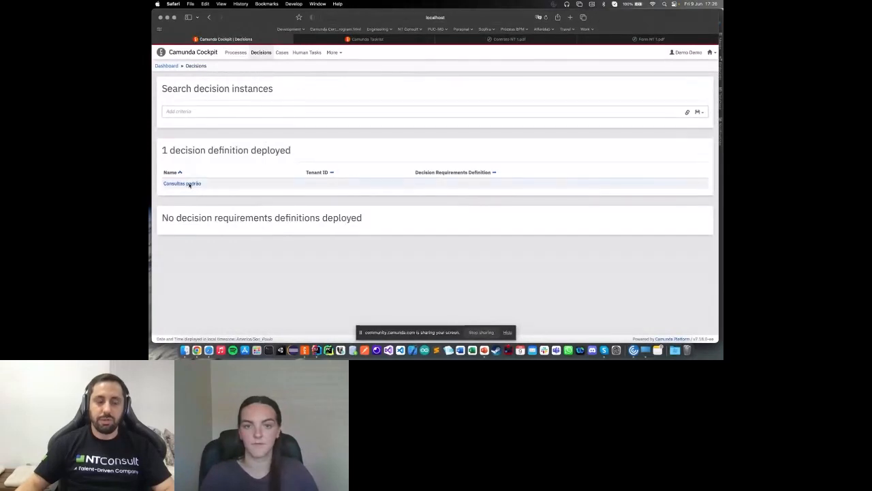
{"action": "left_click", "coordinate": [183, 183]}
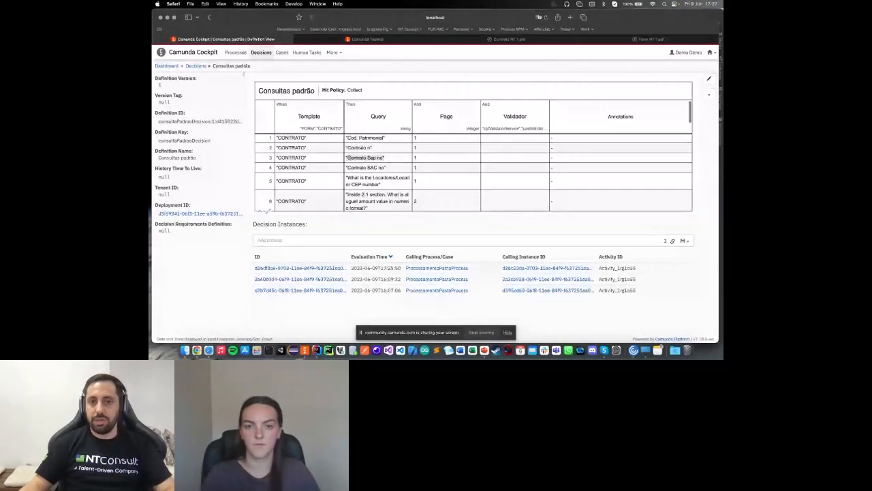
{"action": "scroll", "scroll_direction": "down", "scroll_amount": 3}
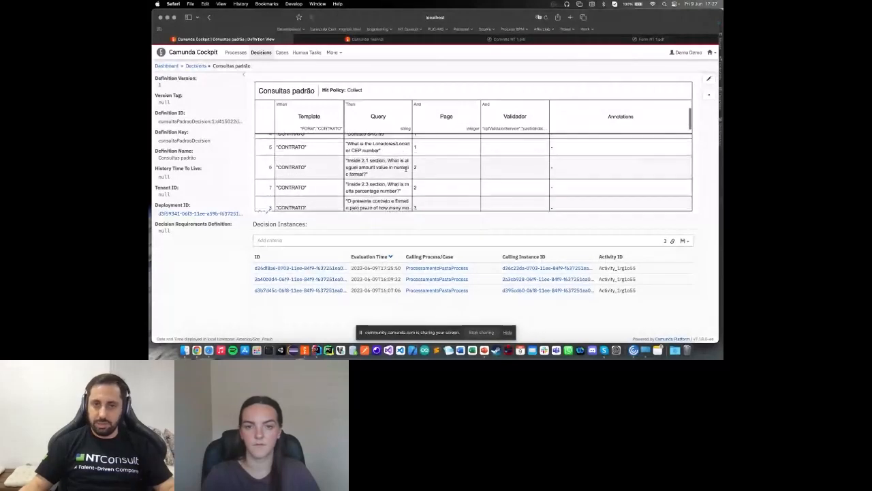
{"action": "left_click", "coordinate": [368, 38]}
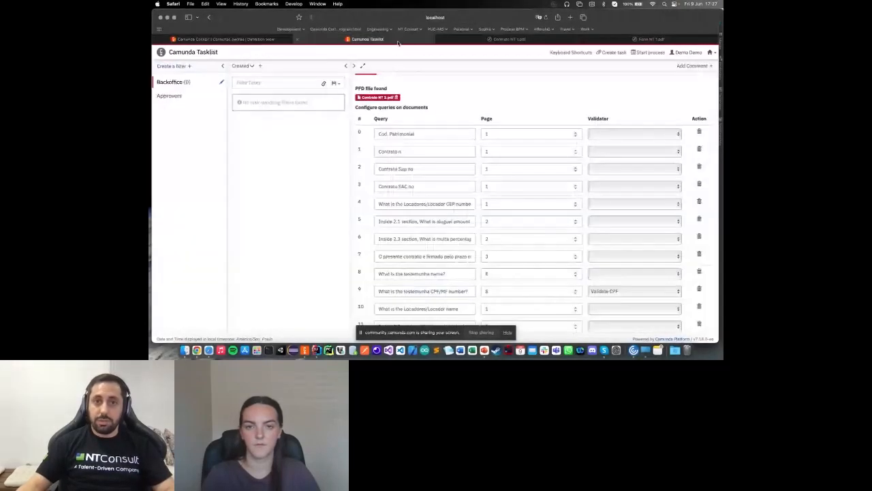
{"action": "scroll", "scroll_direction": "down", "scroll_amount": 3}
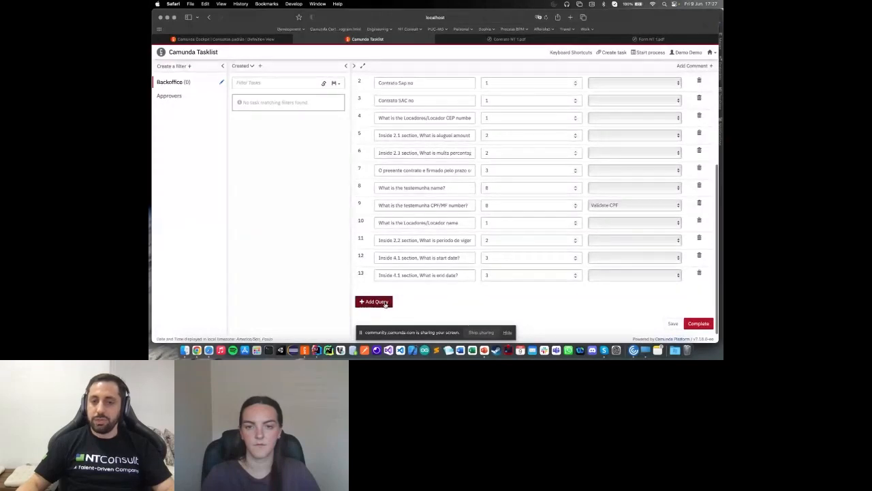
{"action": "left_click", "coordinate": [373, 301]}
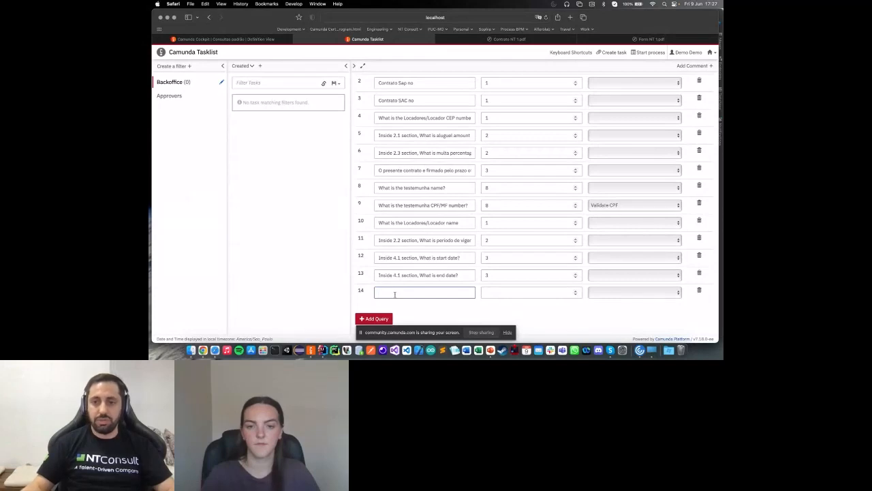
{"action": "mouse_move", "coordinate": [409, 300]}
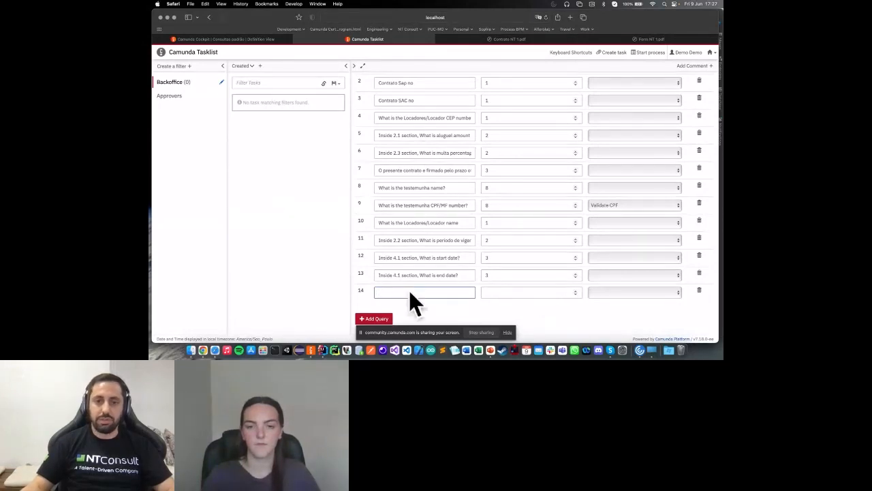
{"action": "left_click", "coordinate": [424, 291]}
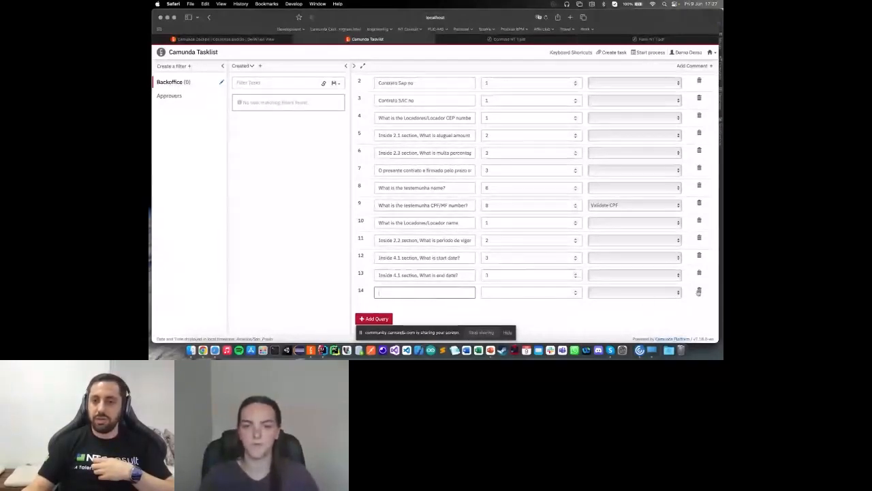
{"action": "left_click", "coordinate": [699, 292]}
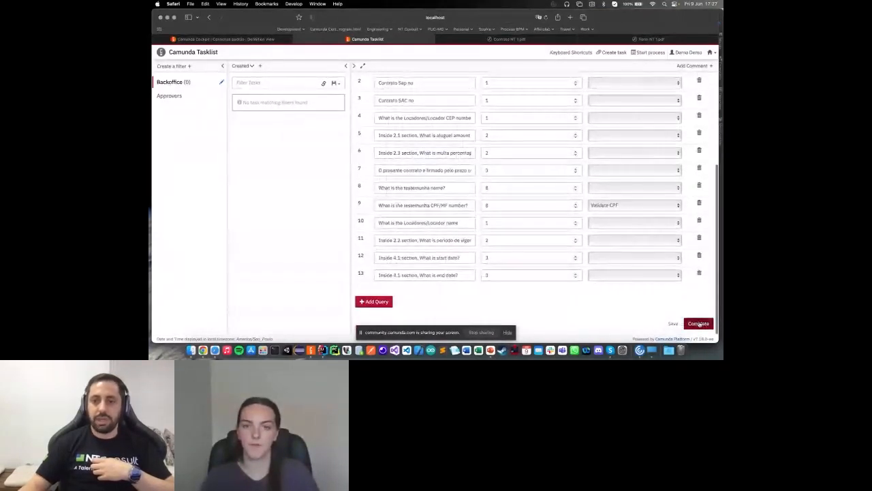
{"action": "left_click", "coordinate": [698, 323]}
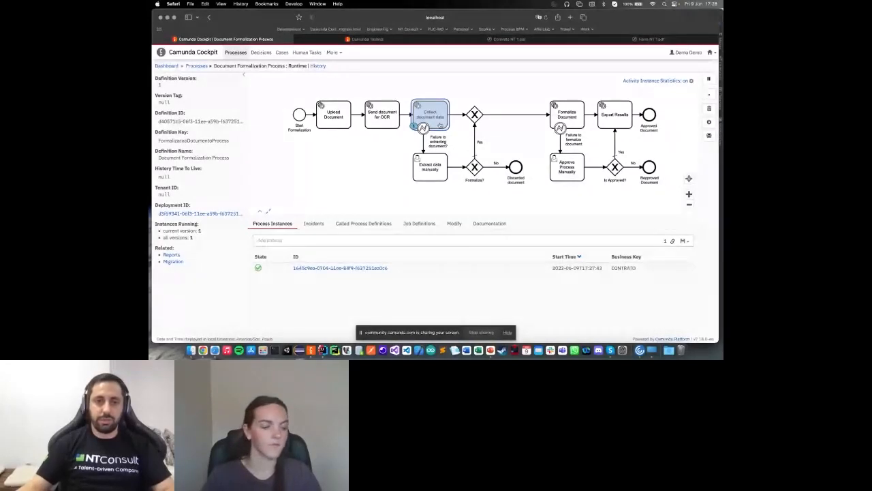
Step: Open the running Document Formalization instance's detail page with its variables
{"action": "left_click", "coordinate": [339, 267]}
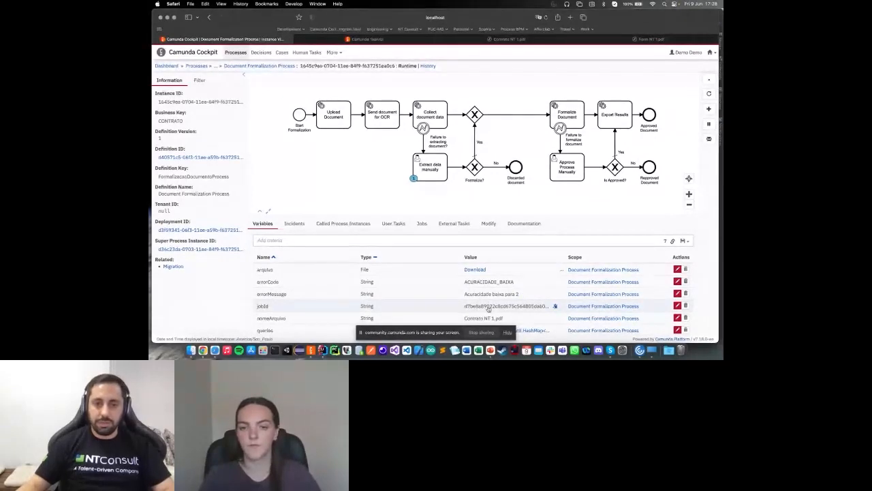
Step: Inspect the instance variables, including ACURACIDADE_BAIXA, nomeArquivo, queries and resultados
{"action": "scroll", "scroll_direction": "down", "scroll_amount": 3}
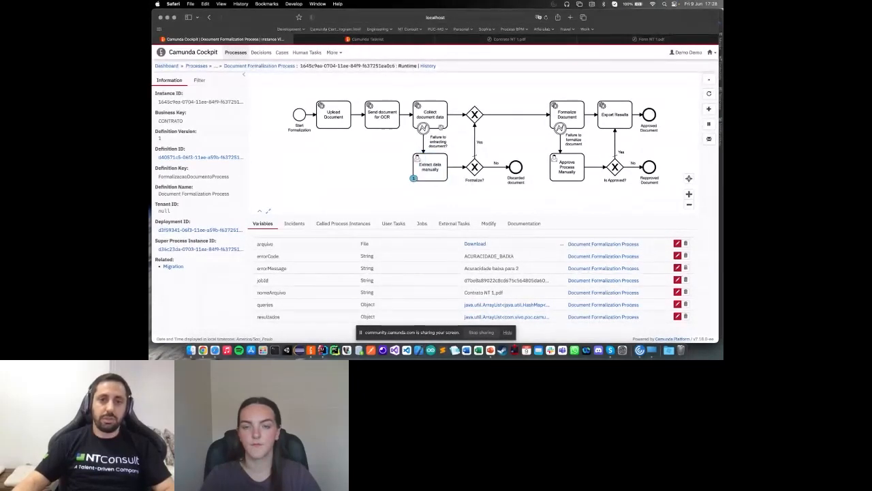
{"action": "left_click", "coordinate": [429, 166]}
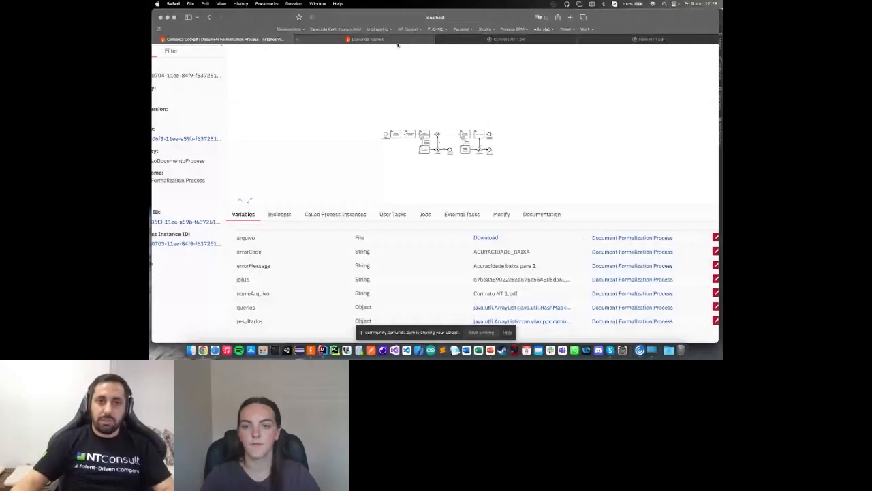
Step: Open the Extract data manually task from the Backoffice queue and review its Results table
{"action": "left_click", "coordinate": [368, 38]}
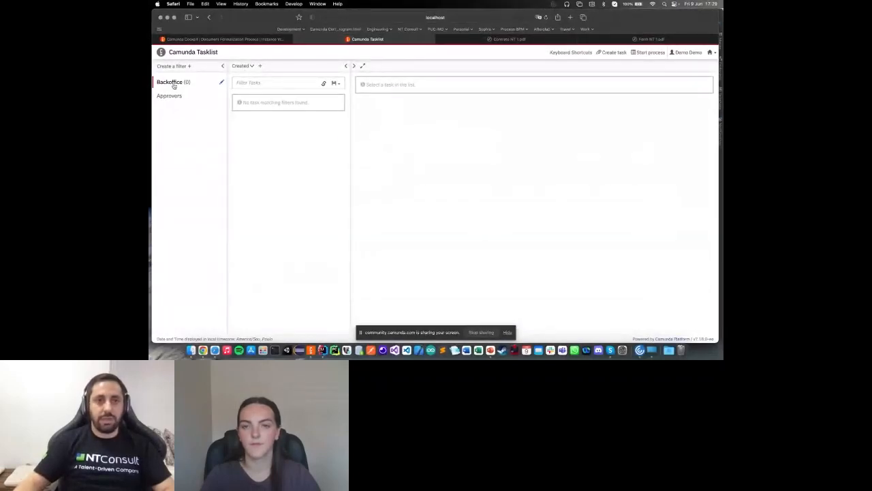
{"action": "left_click", "coordinate": [262, 101]}
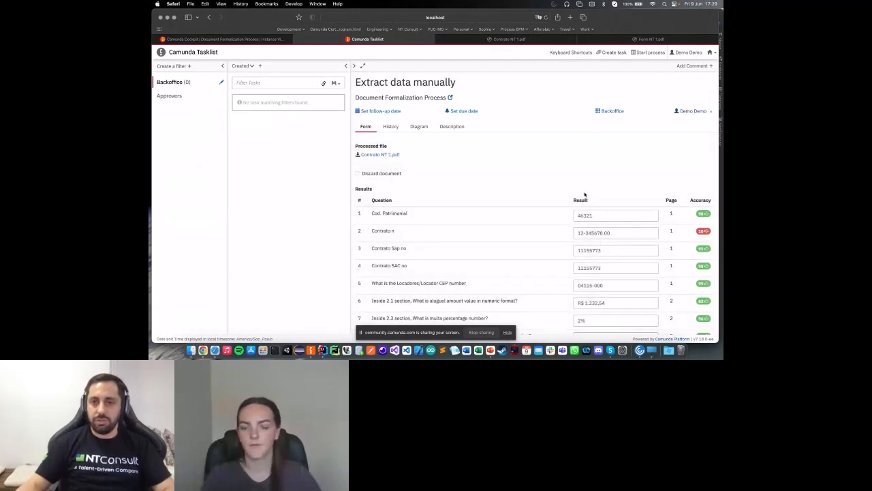
{"action": "scroll", "scroll_direction": "down", "scroll_amount": 3}
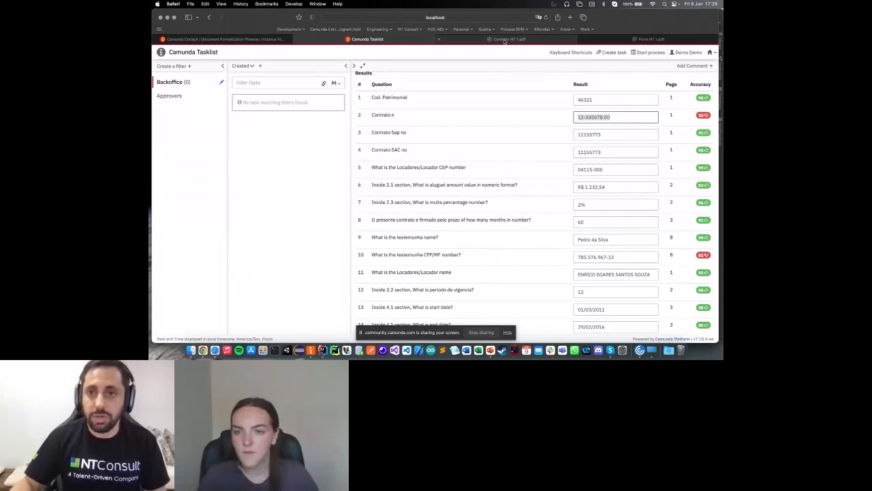
{"action": "left_click", "coordinate": [506, 38]}
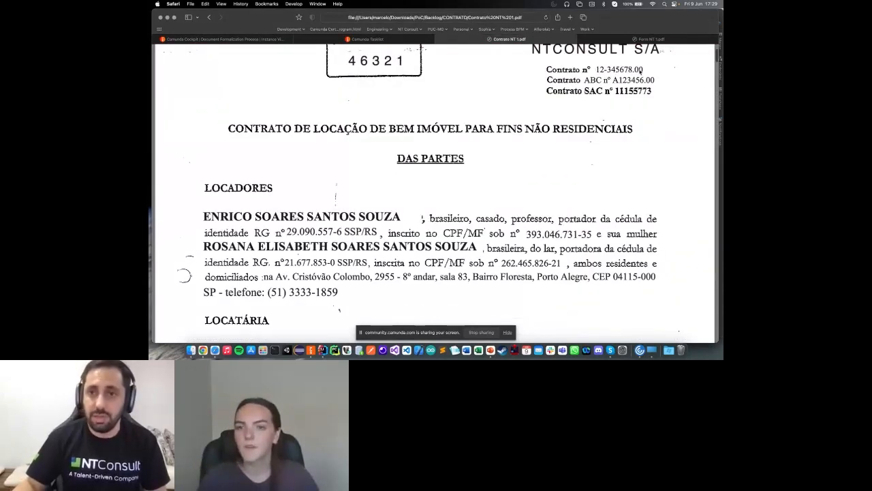
{"action": "left_click", "coordinate": [366, 38]}
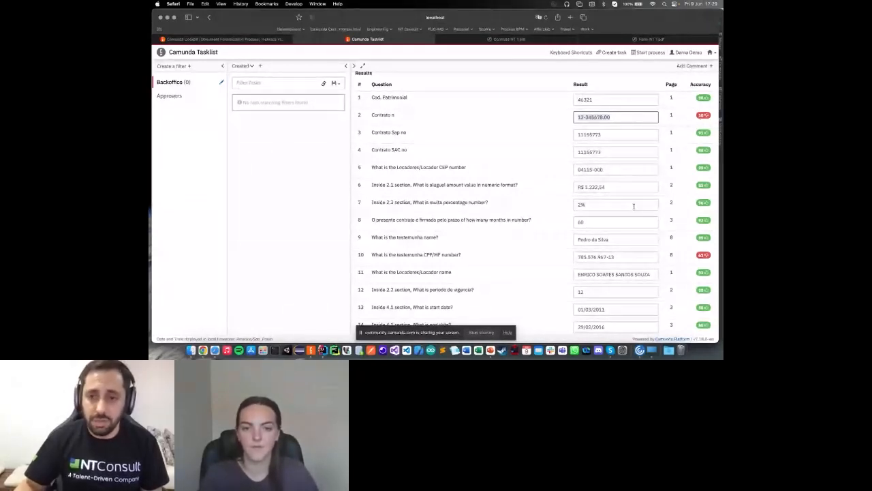
Step: Compare the extracted witness details with the contract's signature page, ending on the Cockpit instance
{"action": "scroll", "scroll_direction": "down", "scroll_amount": 3}
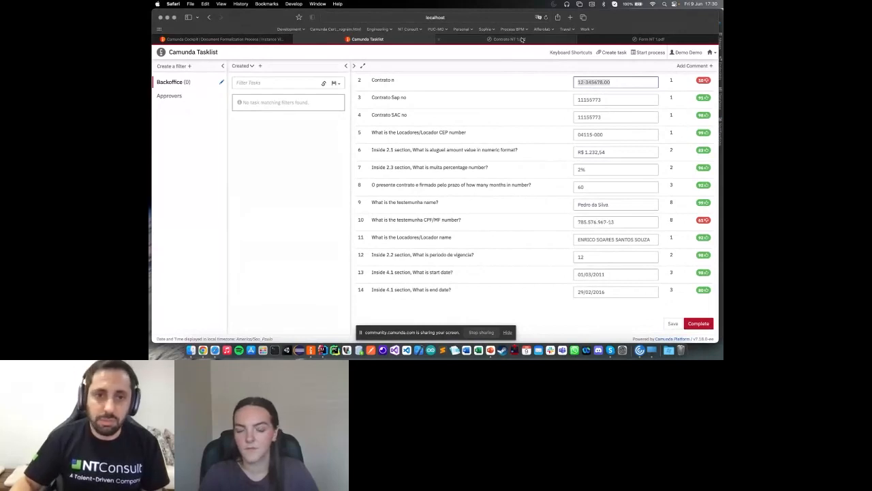
{"action": "left_click", "coordinate": [506, 38]}
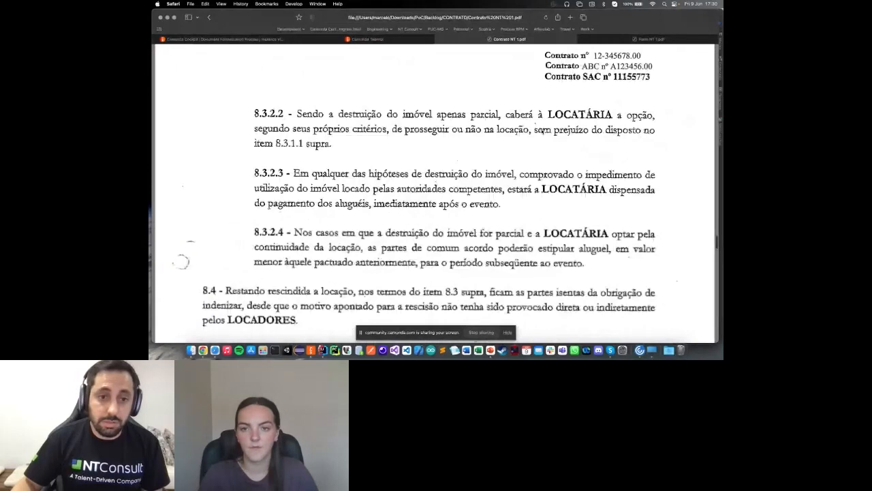
{"action": "scroll", "scroll_direction": "down", "scroll_amount": 3}
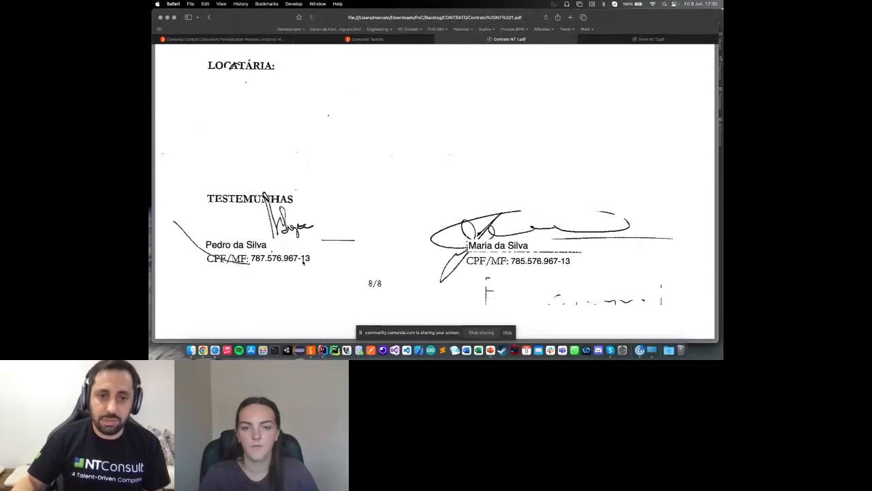
{"action": "left_click", "coordinate": [366, 38]}
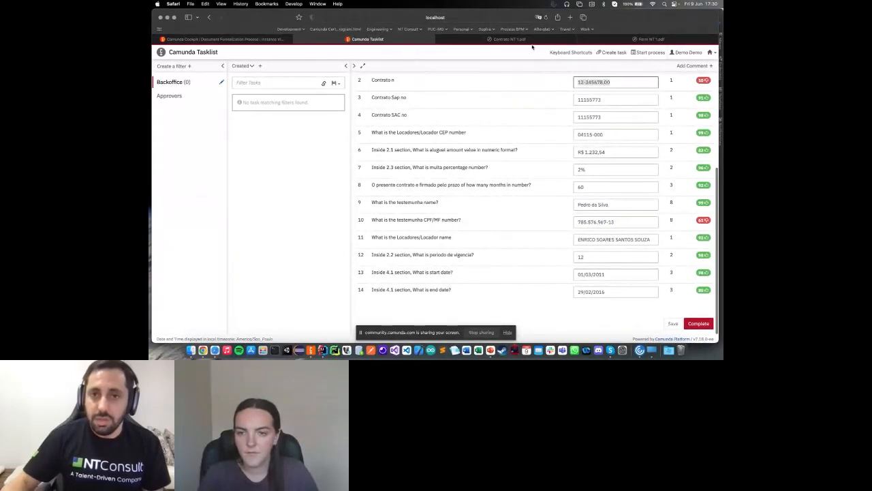
{"action": "left_click", "coordinate": [510, 38]}
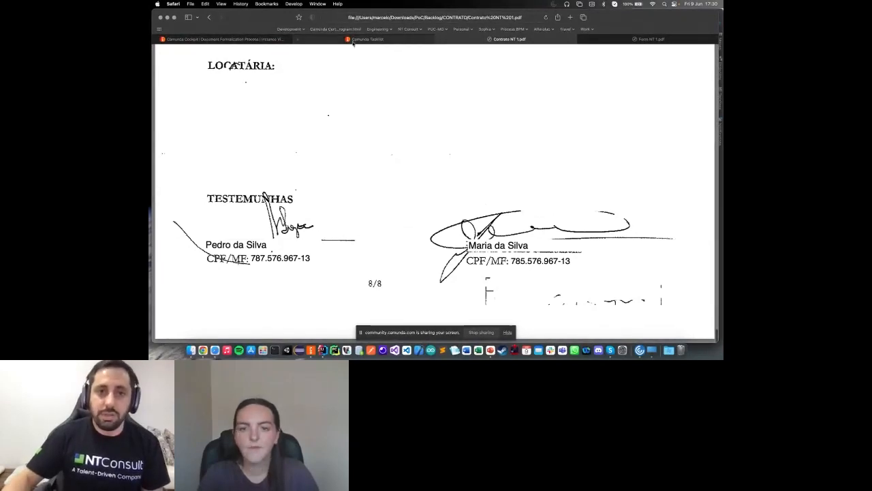
{"action": "left_click", "coordinate": [367, 38]}
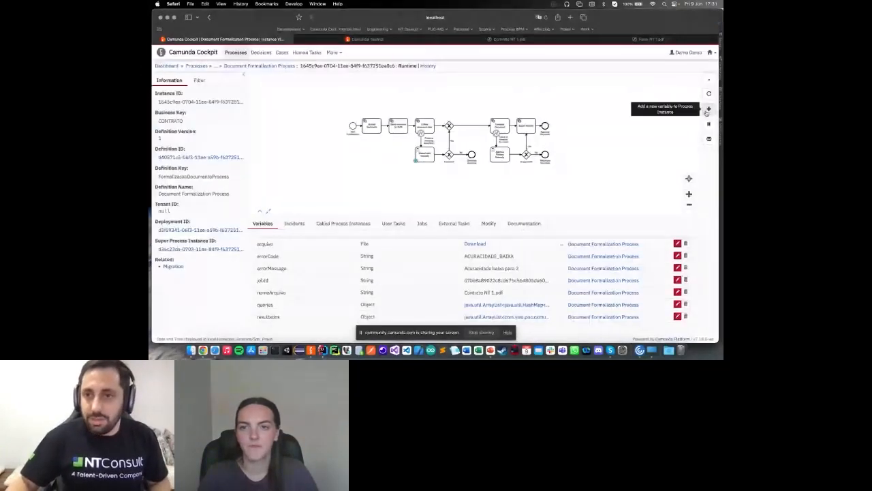
Step: Enlarge the instance diagram to see the token at manual extraction, then return to that task in Tasklist
{"action": "left_click", "coordinate": [709, 109]}
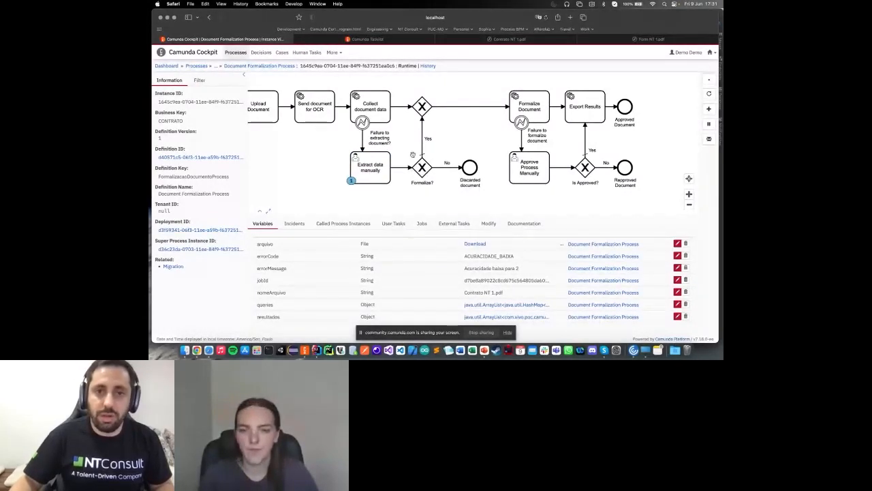
{"action": "left_click", "coordinate": [370, 166]}
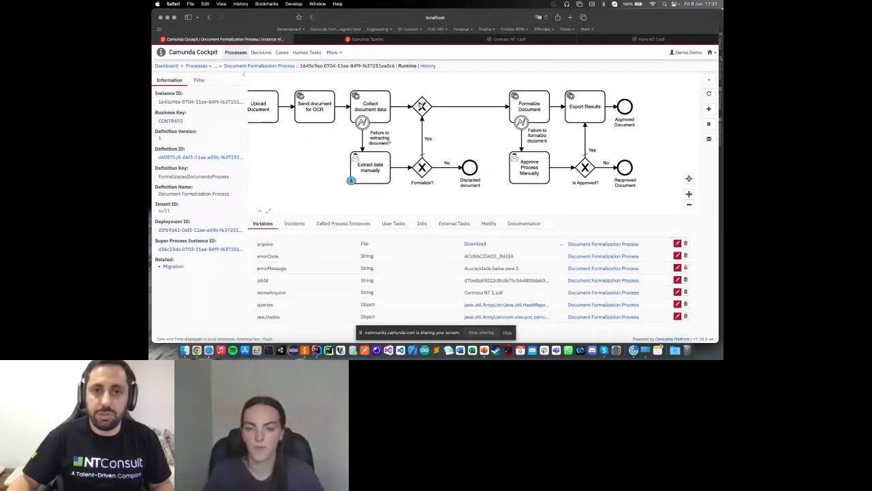
{"action": "left_click", "coordinate": [371, 166]}
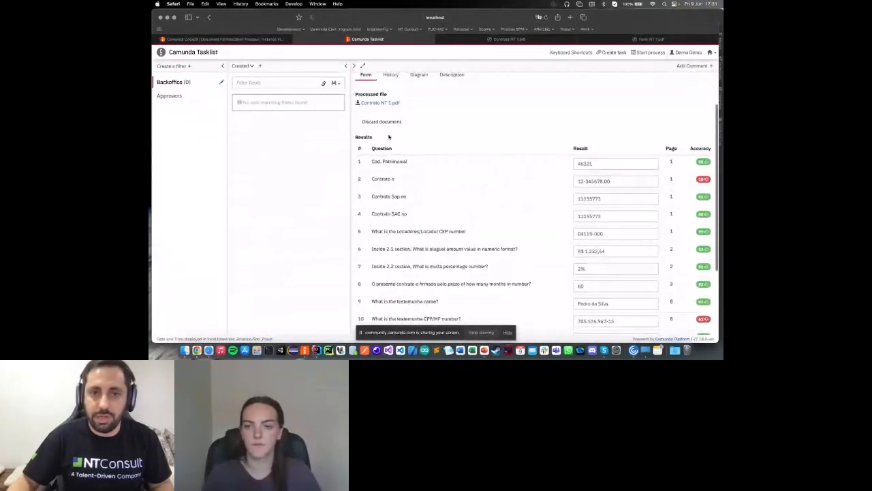
{"action": "scroll", "scroll_direction": "down", "scroll_amount": 3}
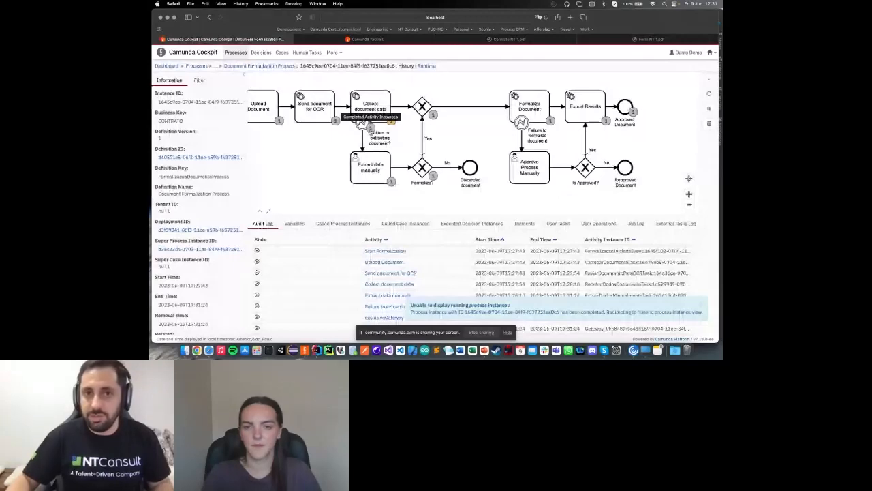
{"action": "mouse_move", "coordinate": [466, 136]}
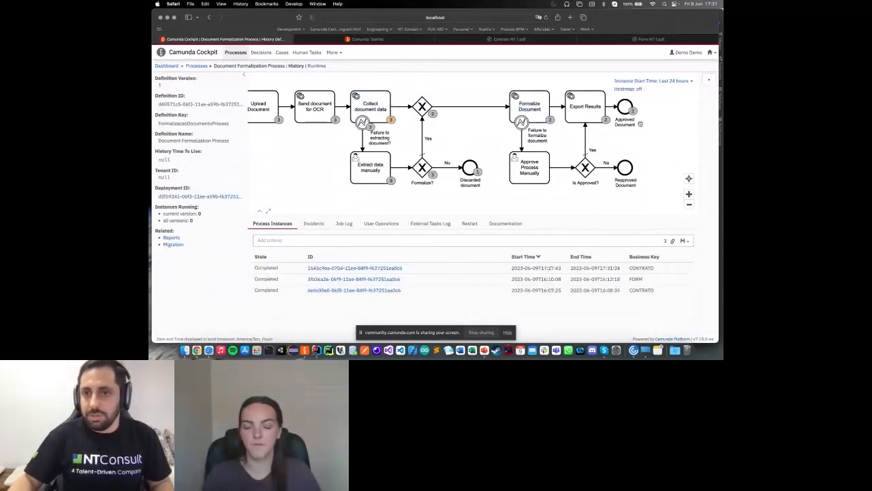
Step: Show the Document Formalization history with three completed instances, then return to the process definitions list
{"action": "left_click", "coordinate": [529, 106]}
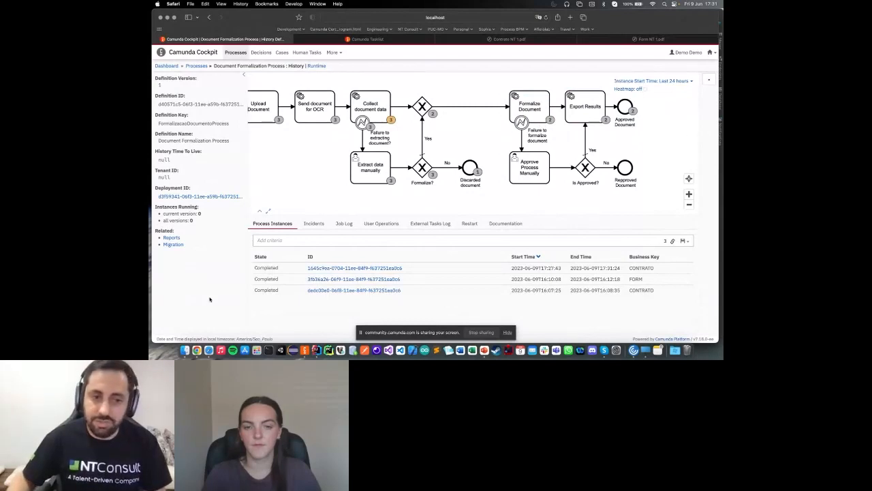
{"action": "left_click", "coordinate": [185, 350]}
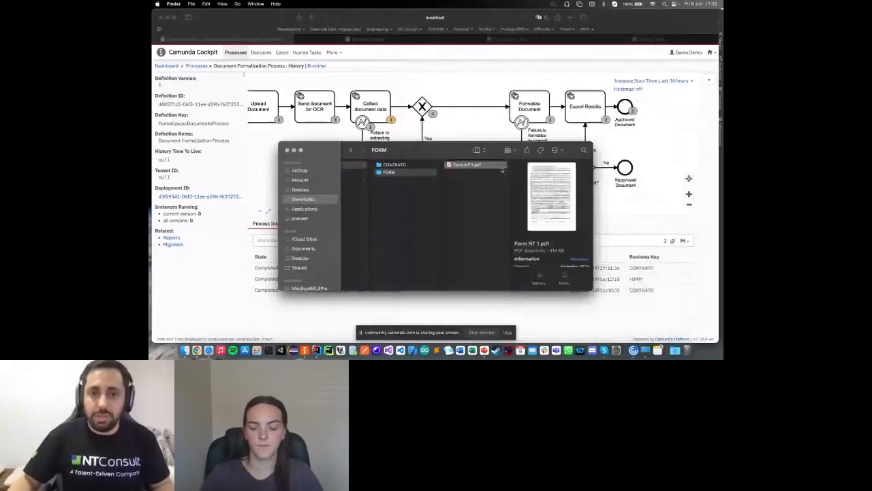
{"action": "left_click", "coordinate": [389, 171]}
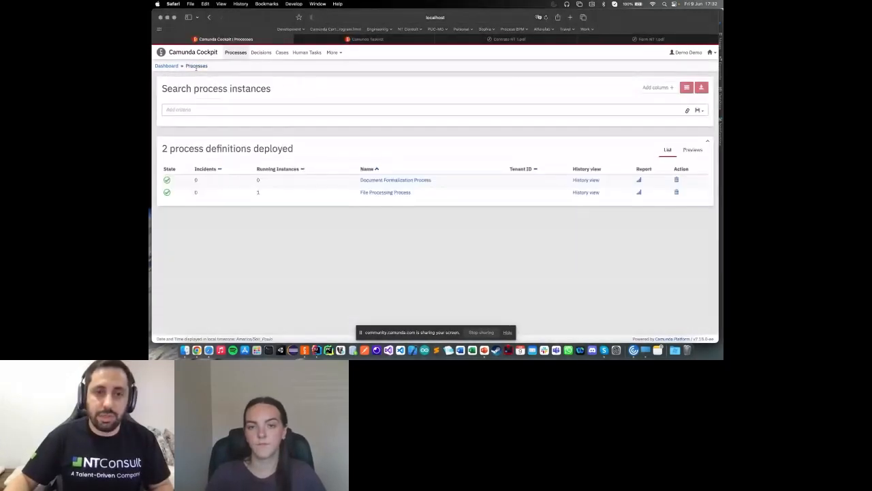
Step: Open the File Processing Process runtime view with its single running instance
{"action": "left_click", "coordinate": [384, 192]}
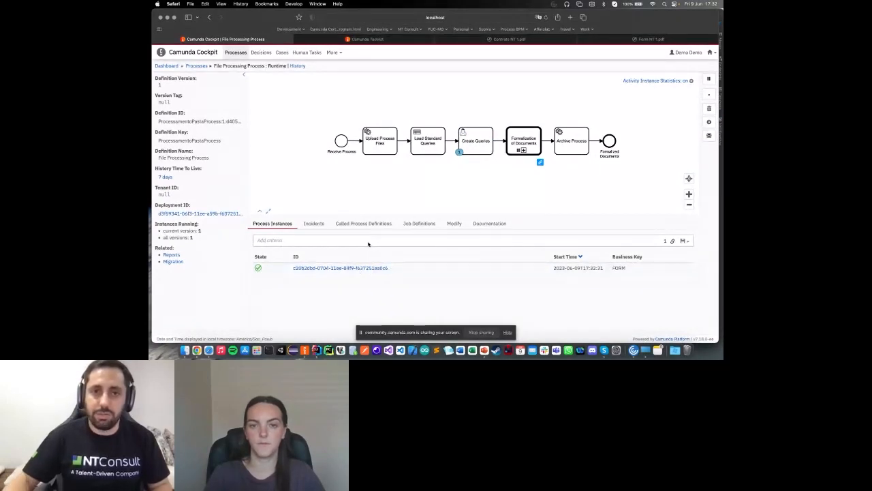
Step: Switch to Tasklist and open the Create Queries task showing its document queries
{"action": "left_click", "coordinate": [367, 38]}
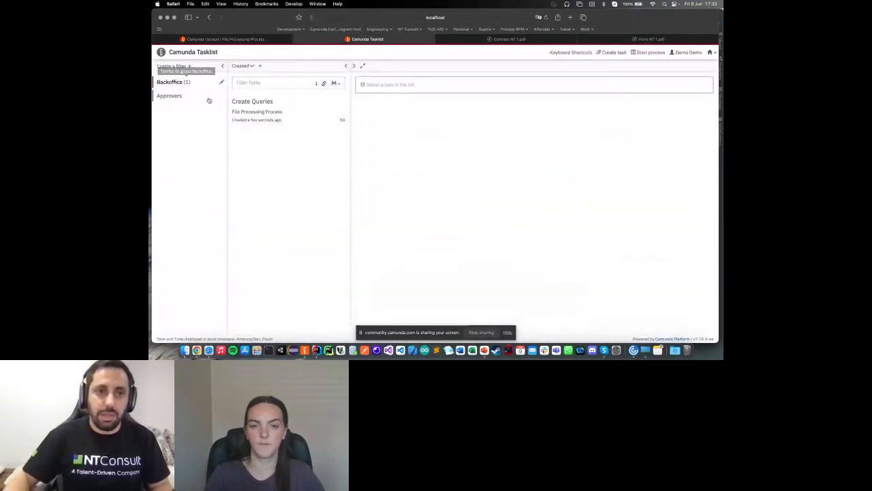
{"action": "left_click", "coordinate": [257, 112]}
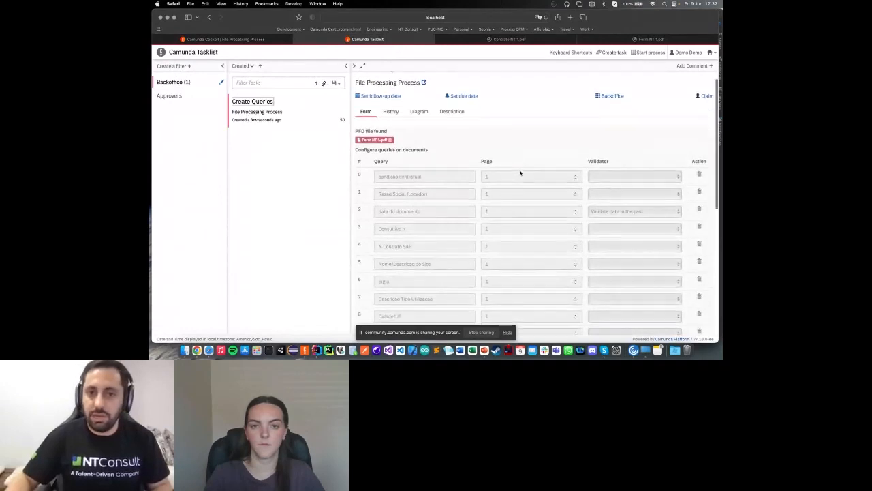
{"action": "scroll", "scroll_direction": "down", "scroll_amount": 3}
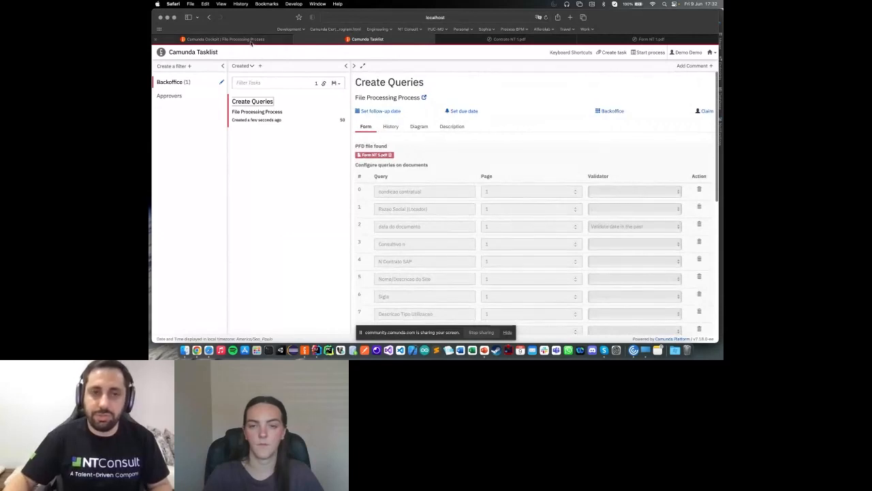
Step: Show the Consultas padrão decision table in Cockpit scrolled to its FORM rows, then return to Tasklist
{"action": "left_click", "coordinate": [225, 39]}
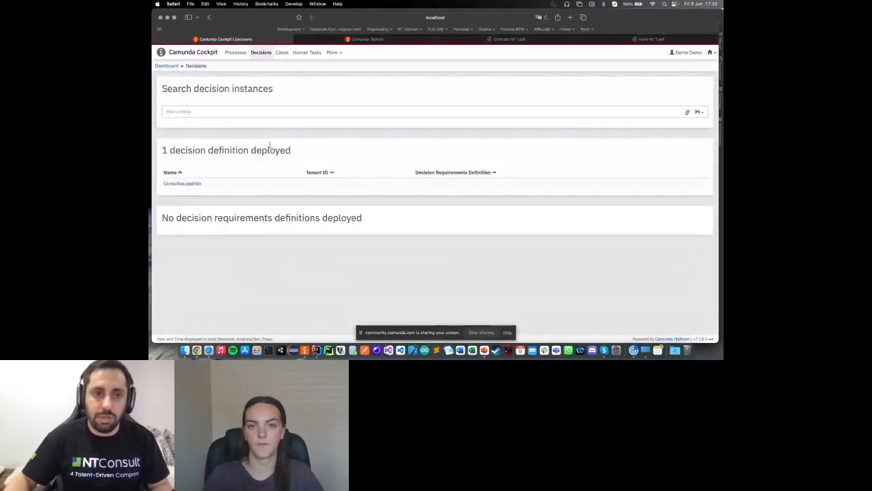
{"action": "left_click", "coordinate": [183, 183]}
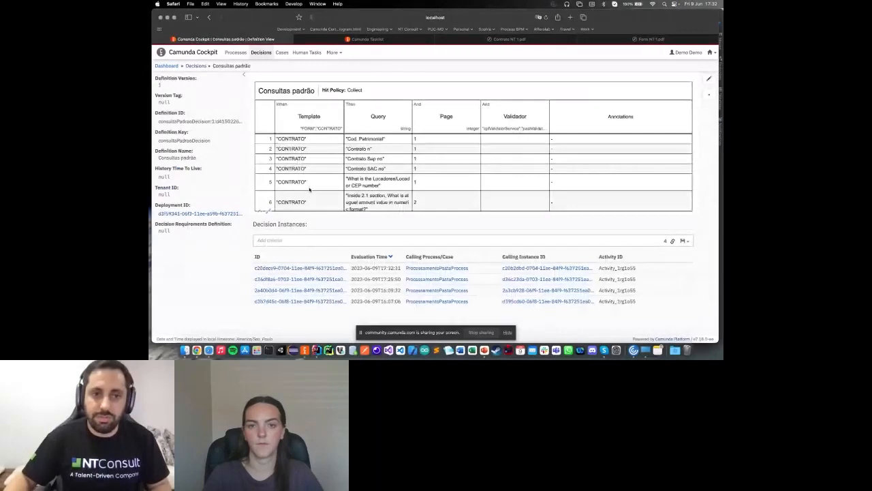
{"action": "scroll", "scroll_direction": "down", "scroll_amount": 3}
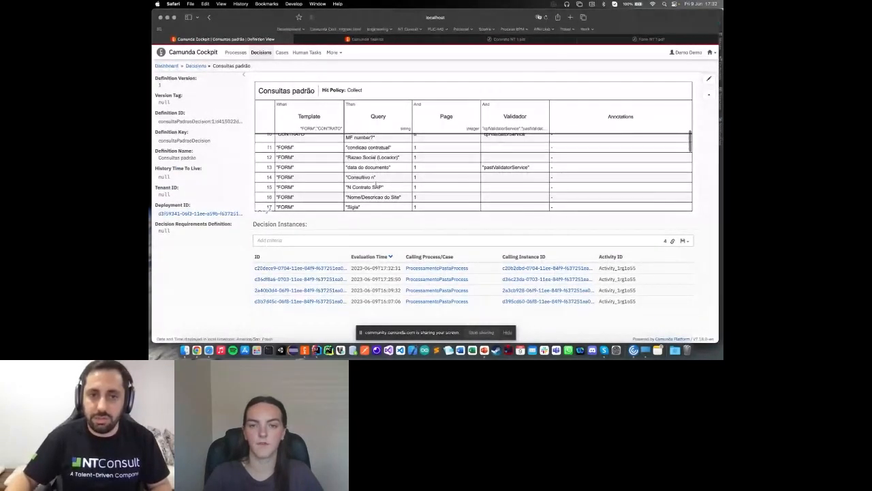
{"action": "left_click", "coordinate": [367, 38]}
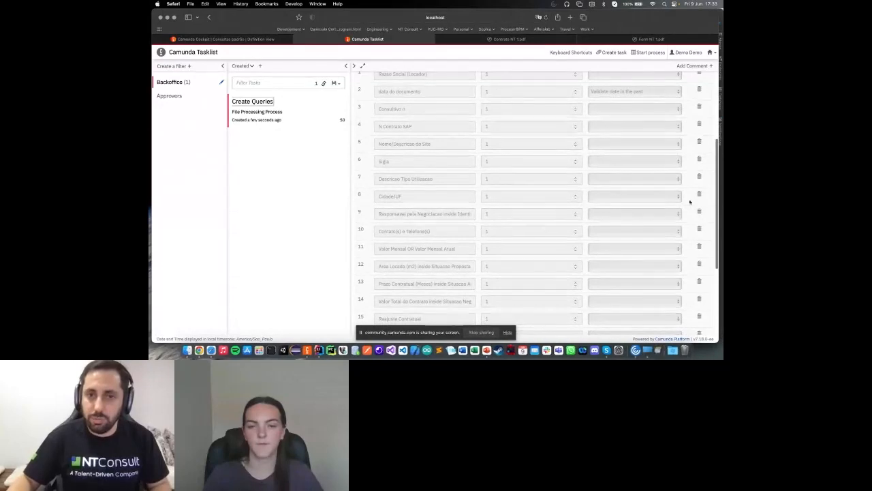
Step: Scroll the Create Queries form down to its final query rows
{"action": "scroll", "scroll_direction": "down", "scroll_amount": 3}
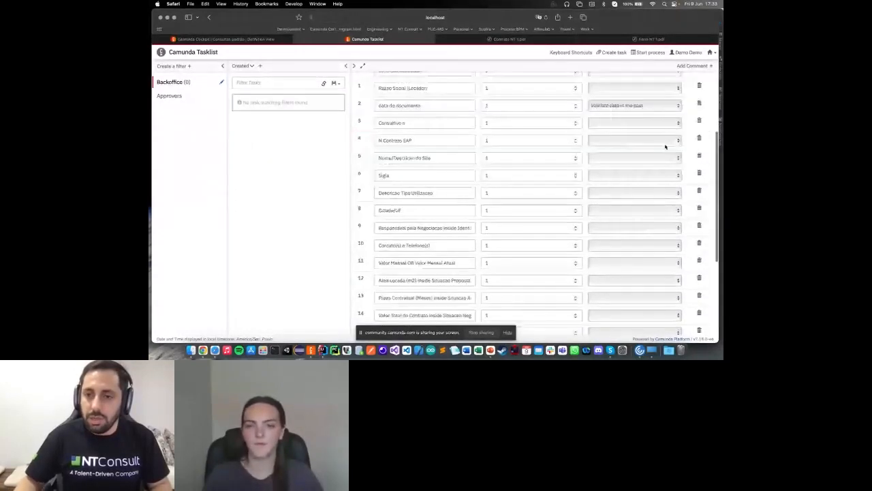
{"action": "scroll", "scroll_direction": "down", "scroll_amount": 3}
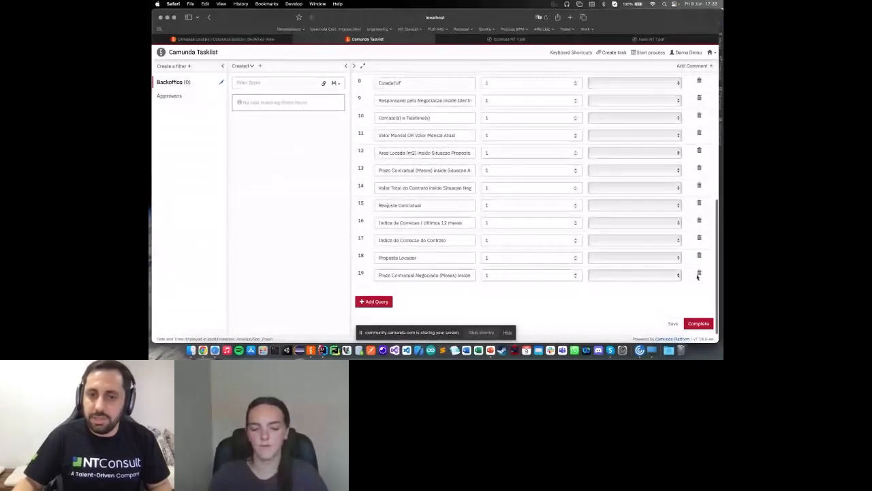
{"action": "left_click", "coordinate": [697, 323]}
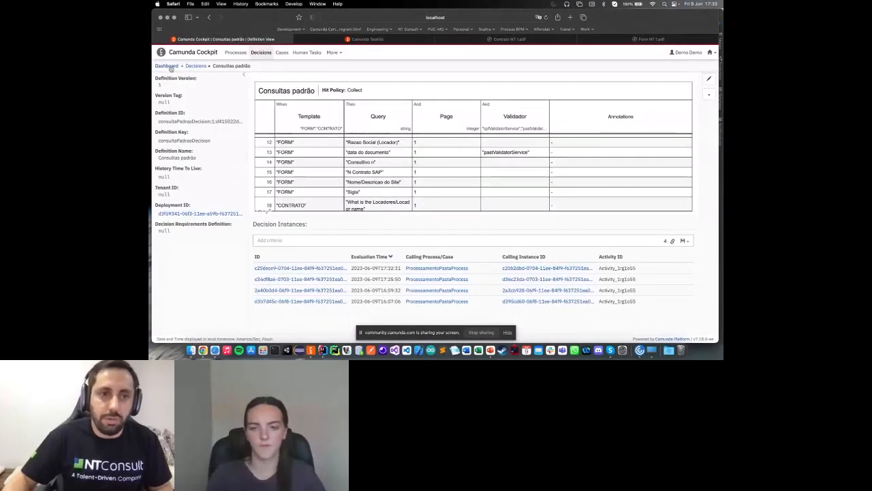
Step: Bring up the Document Formalization Process runtime diagram from the deployed processes list
{"action": "left_click", "coordinate": [235, 52]}
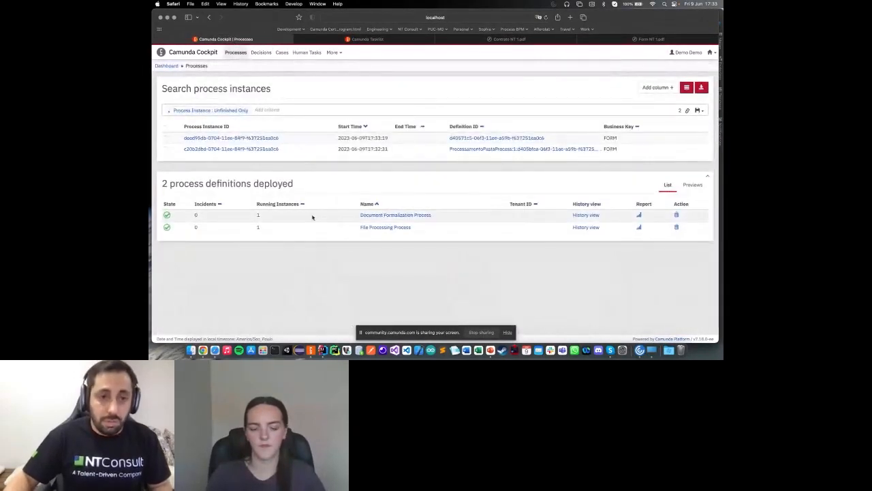
{"action": "left_click", "coordinate": [395, 215]}
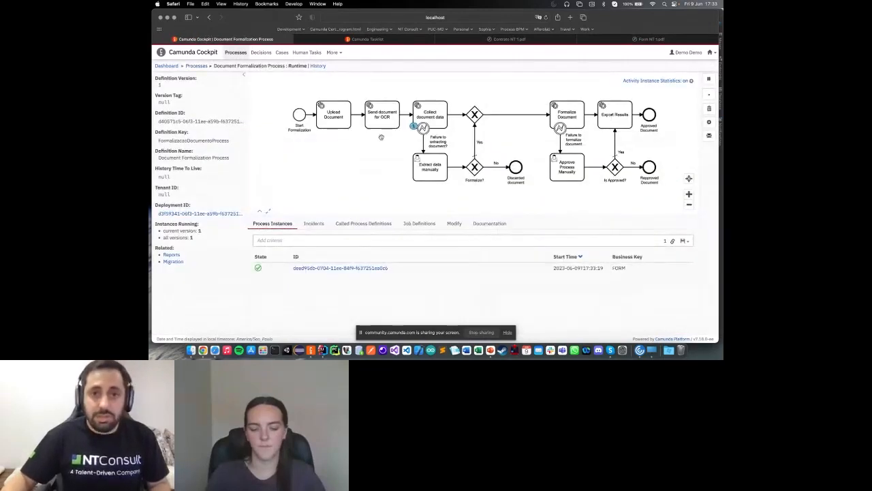
{"action": "left_click", "coordinate": [430, 115]}
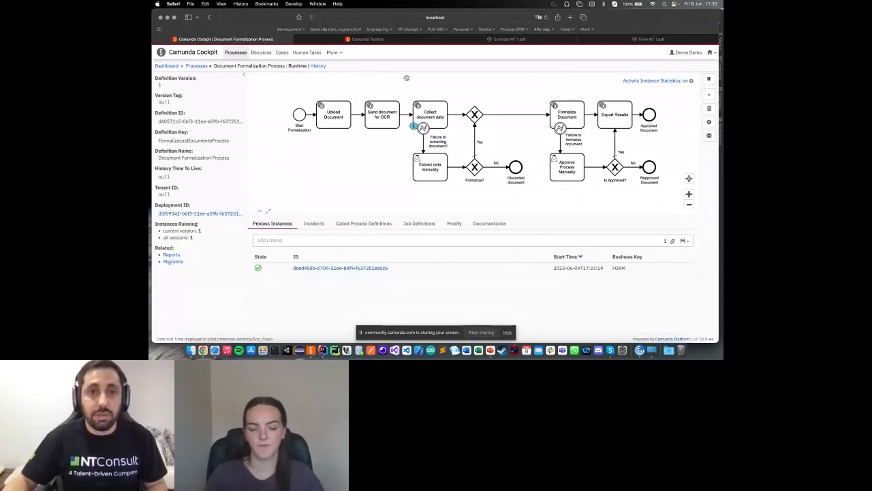
Step: Select the 'Collect document data' step in the diagram and show its options
{"action": "right_click", "coordinate": [438, 123]}
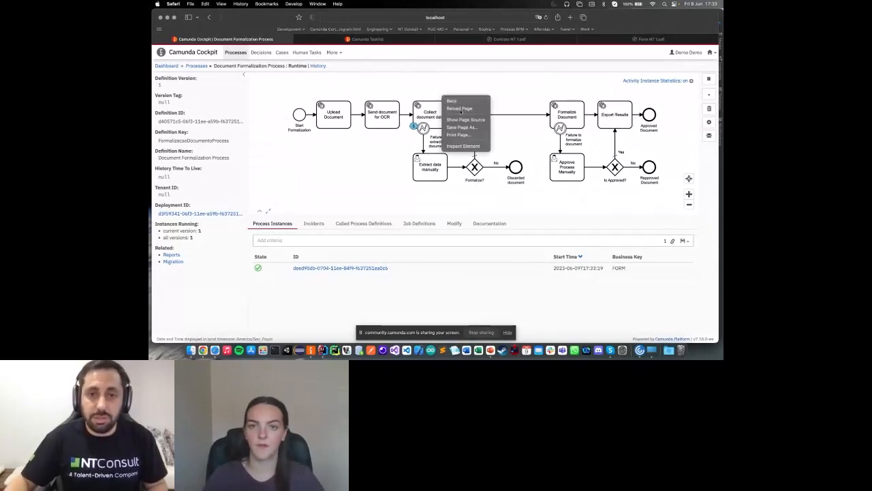
{"action": "left_click", "coordinate": [474, 114]}
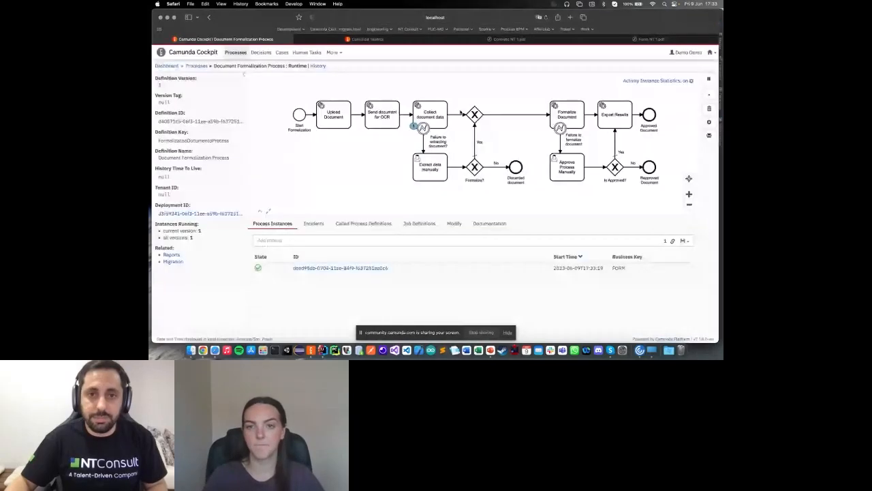
{"action": "left_click", "coordinate": [430, 114]}
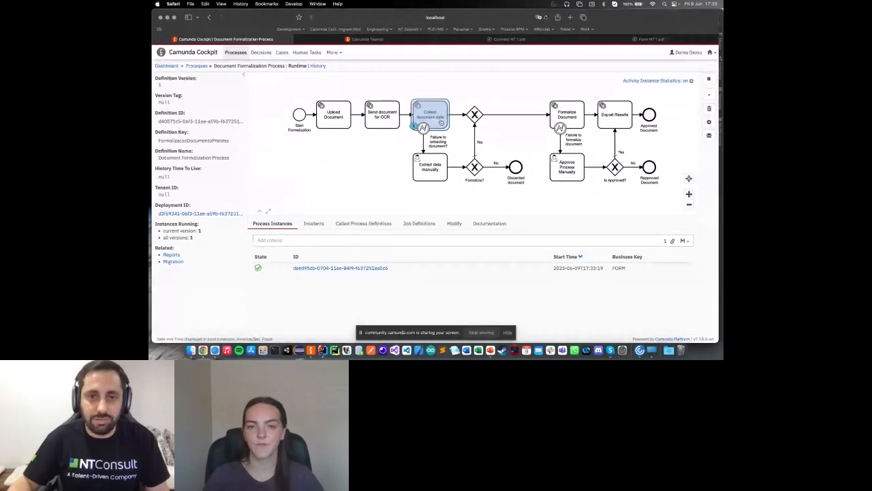
{"action": "right_click", "coordinate": [425, 116]}
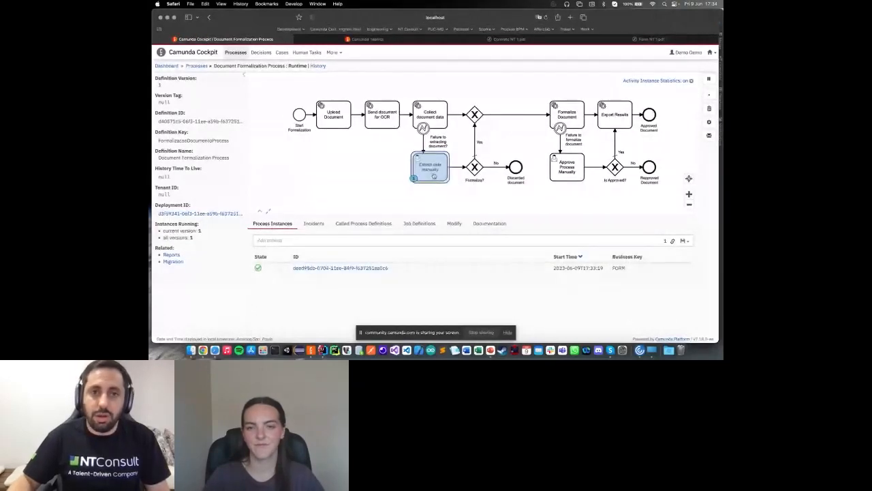
Step: In Tasklist, select the Extract data manually task and claim it for yourself
{"action": "left_click", "coordinate": [366, 38]}
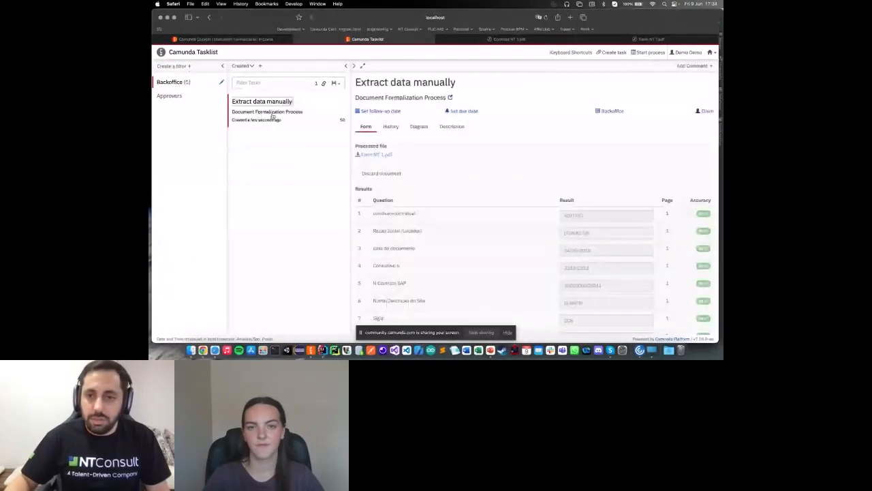
{"action": "scroll", "scroll_direction": "down", "scroll_amount": 3}
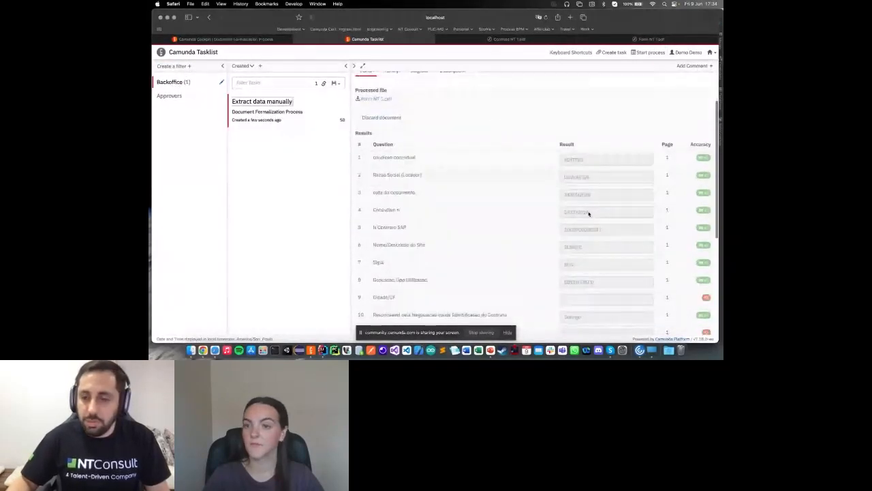
{"action": "scroll", "scroll_direction": "down", "scroll_amount": 3}
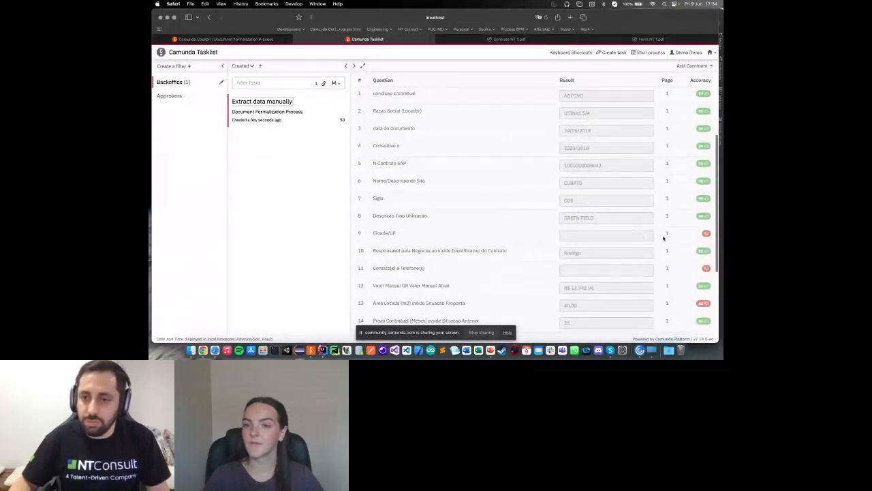
{"action": "left_click", "coordinate": [261, 101]}
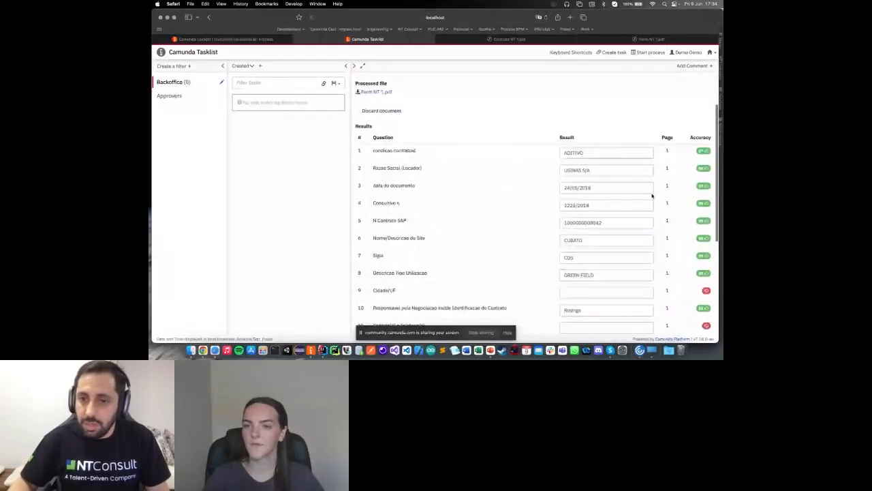
Step: Review the Results table of the Form MT 1 file, noting answers failing the accuracy check
{"action": "scroll", "scroll_direction": "down", "scroll_amount": 3}
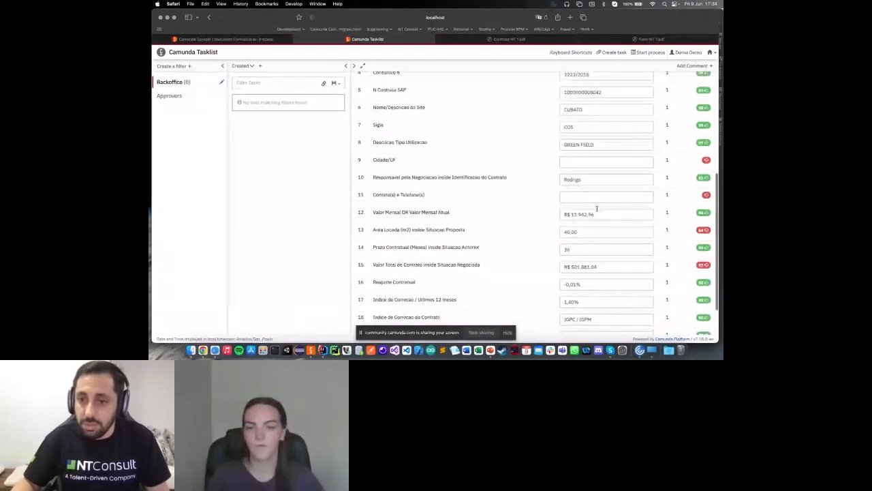
{"action": "scroll", "scroll_direction": "down", "scroll_amount": 3}
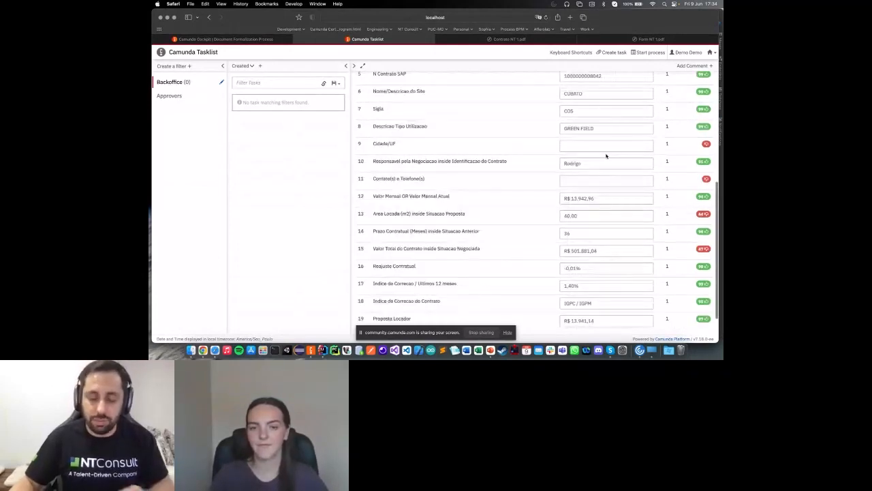
{"action": "left_click", "coordinate": [605, 145]}
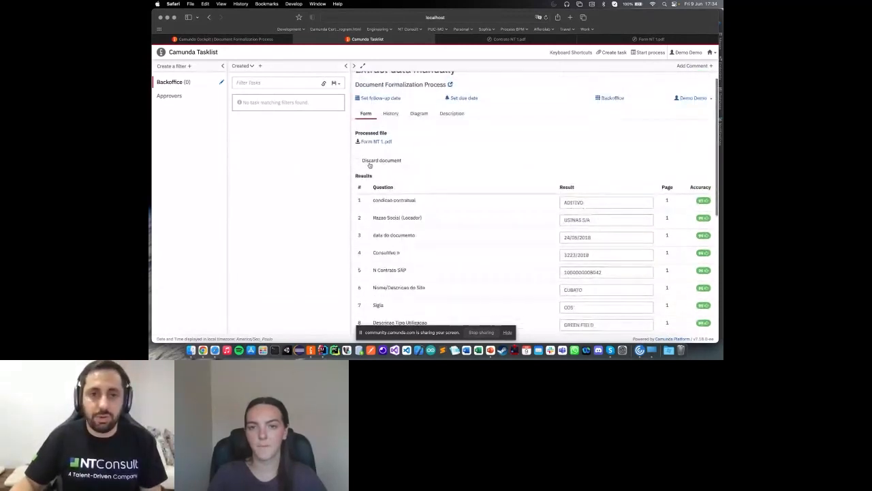
Step: Discard the badly extracted document via Discard document
{"action": "left_click", "coordinate": [357, 173]}
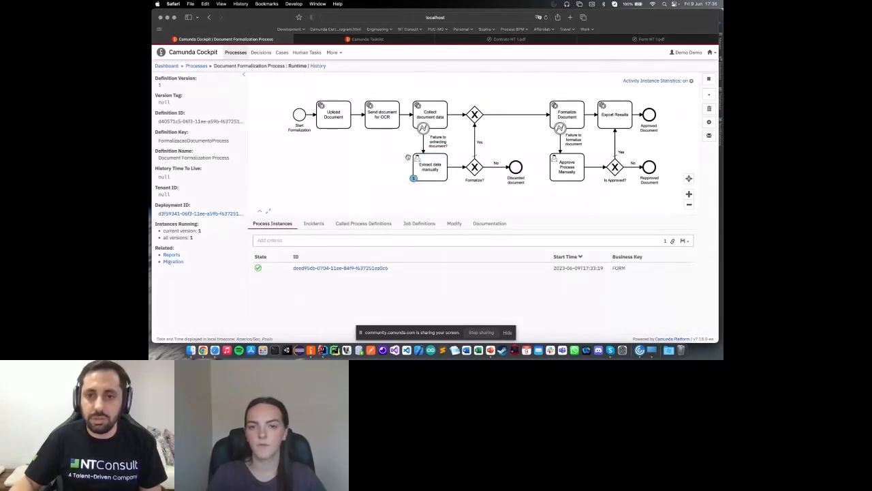
Step: Reload the process page so the Process Instances list shows no running instances
{"action": "right_click", "coordinate": [406, 169]}
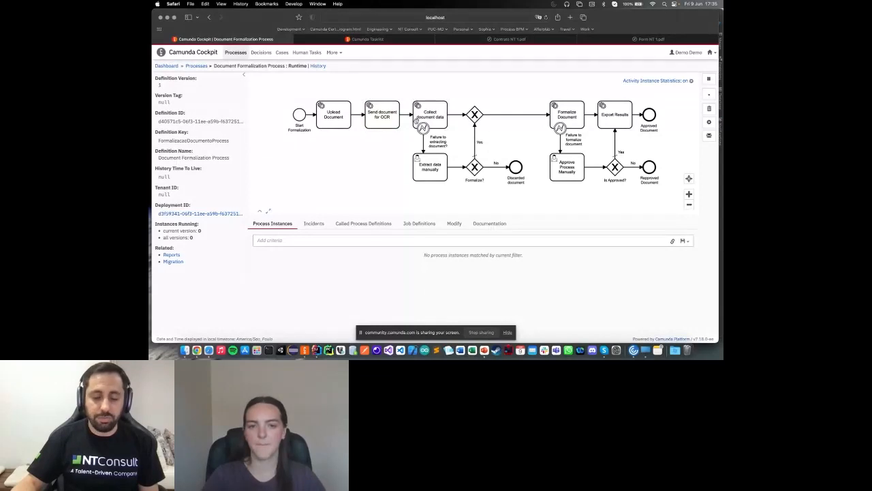
{"action": "left_click", "coordinate": [429, 115]}
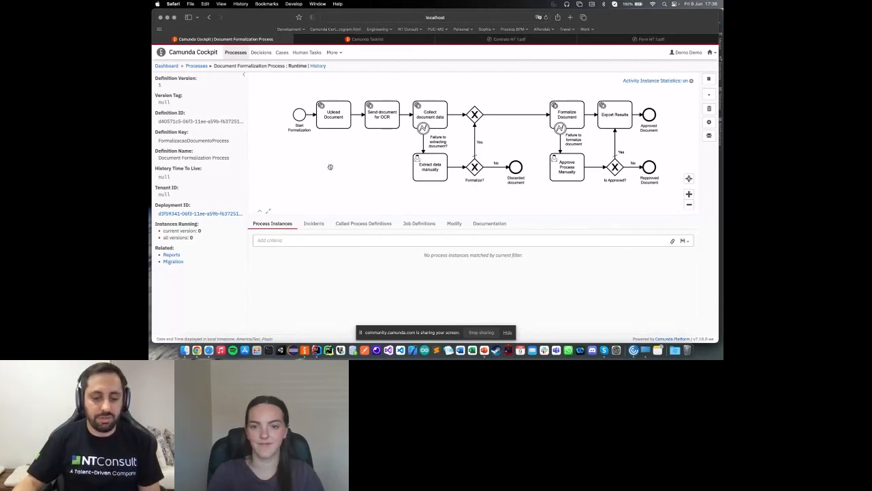
{"action": "mouse_move", "coordinate": [246, 164]}
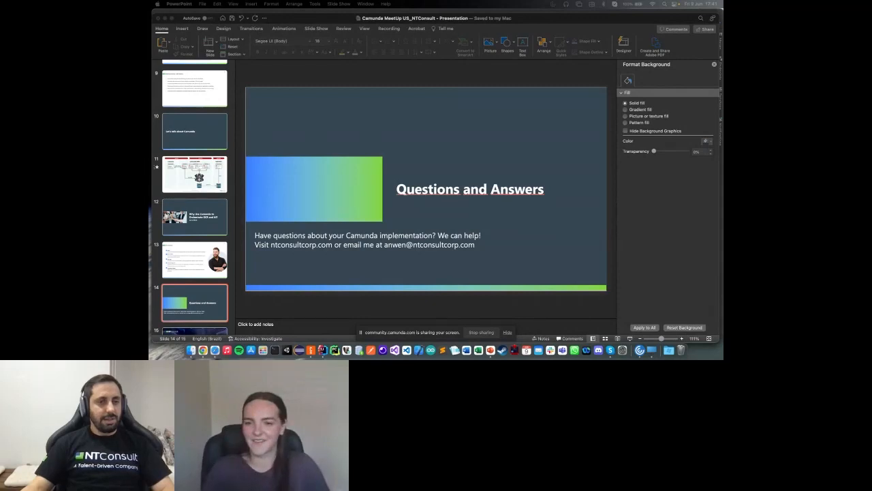
{"action": "mouse_move", "coordinate": [463, 153]}
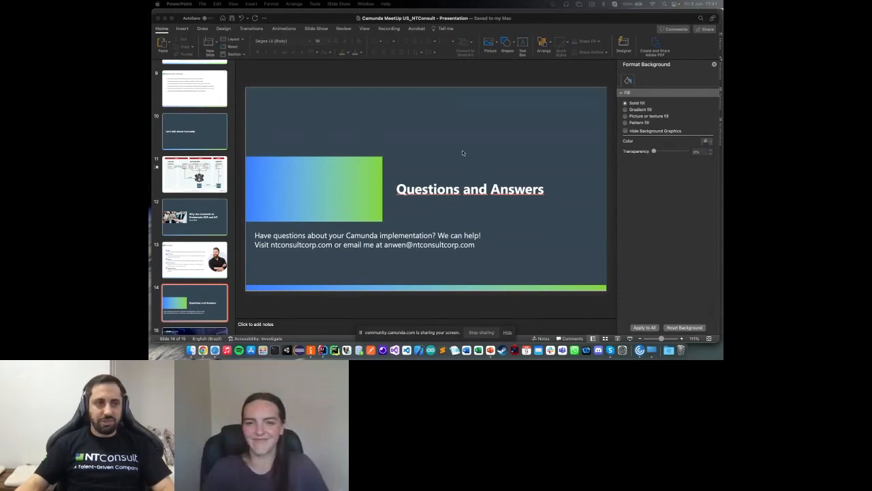